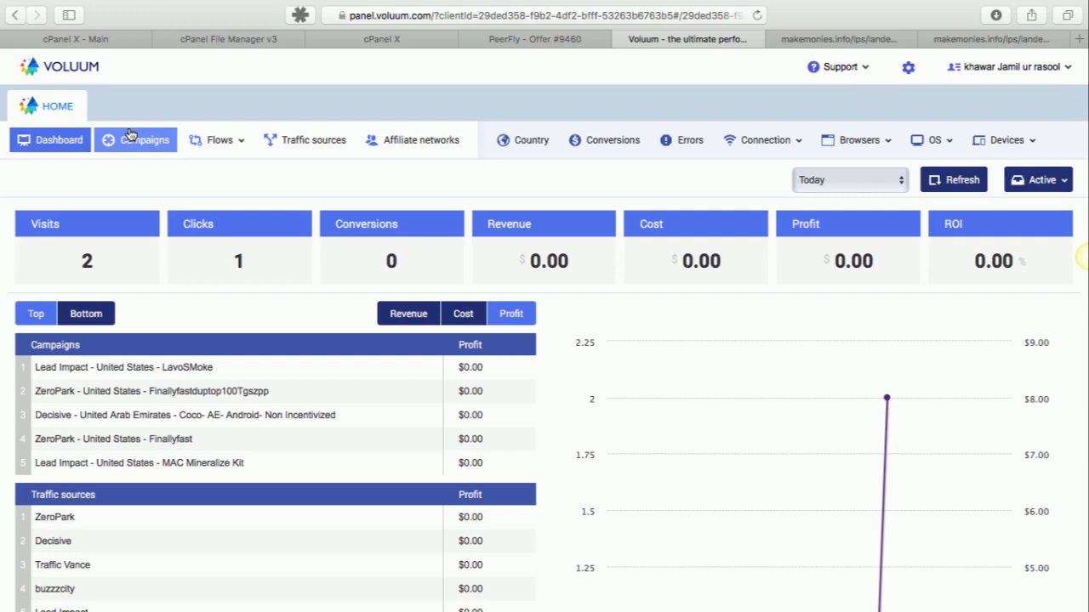
Browse Campaigns and Dashboard, then show Traffic sources and select Traffic Vance.
left_click(143, 139)
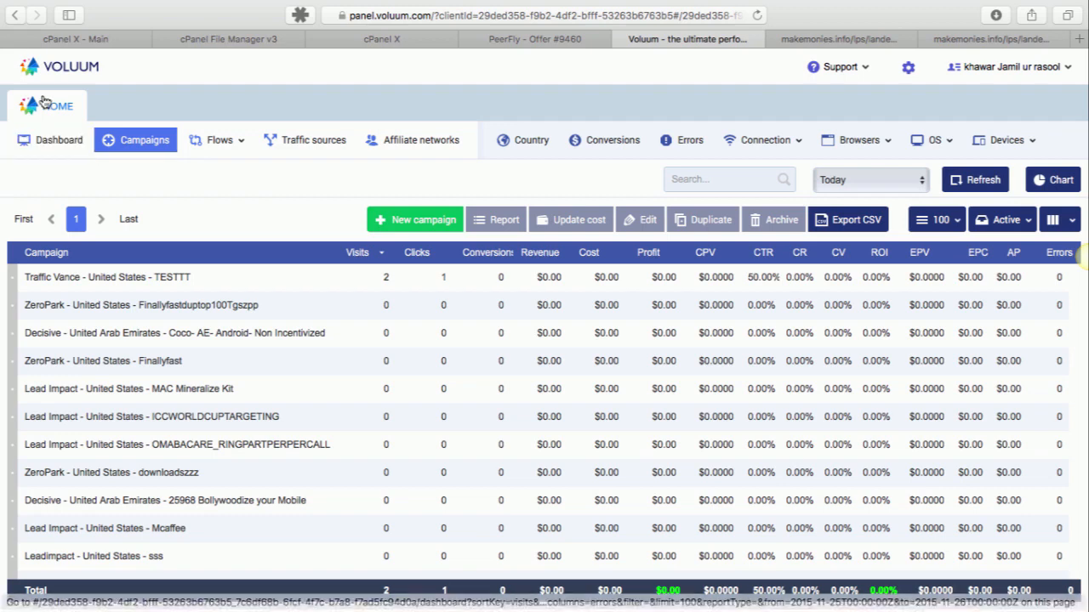
mouse_move(174, 190)
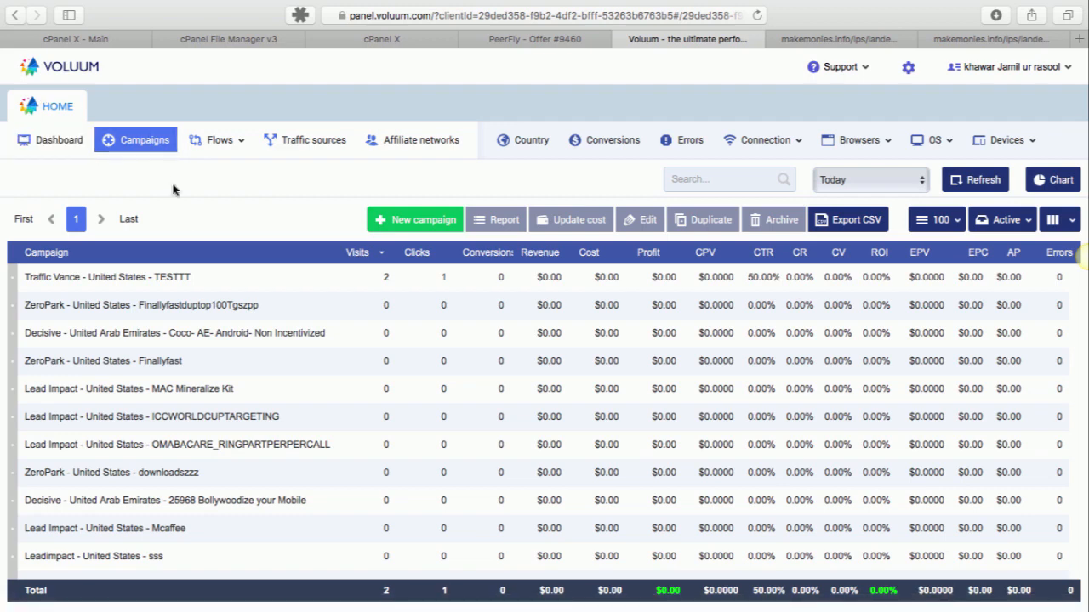
left_click(58, 140)
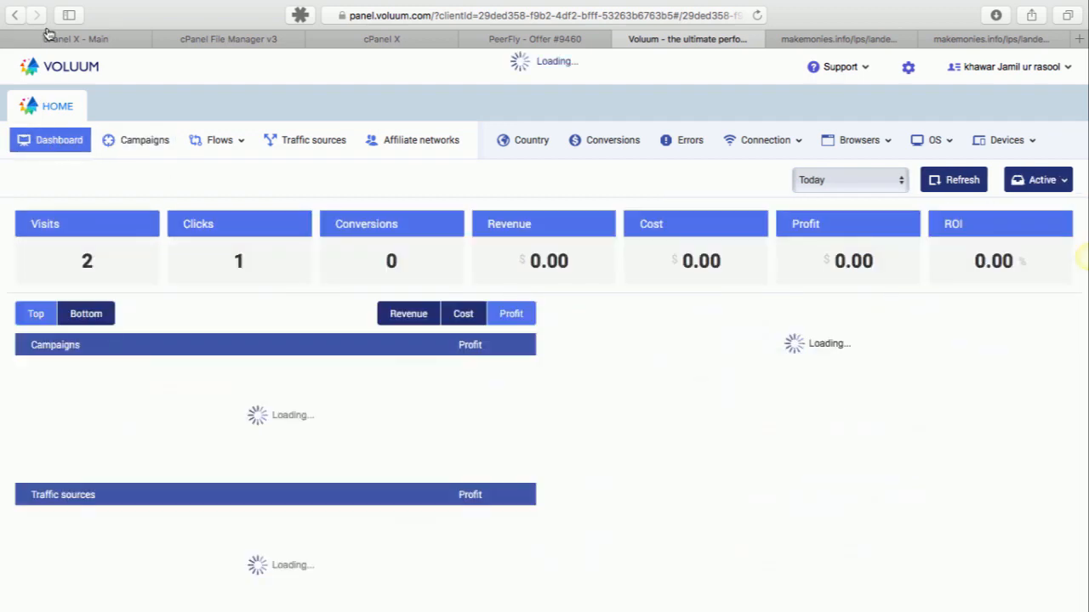
left_click(313, 140)
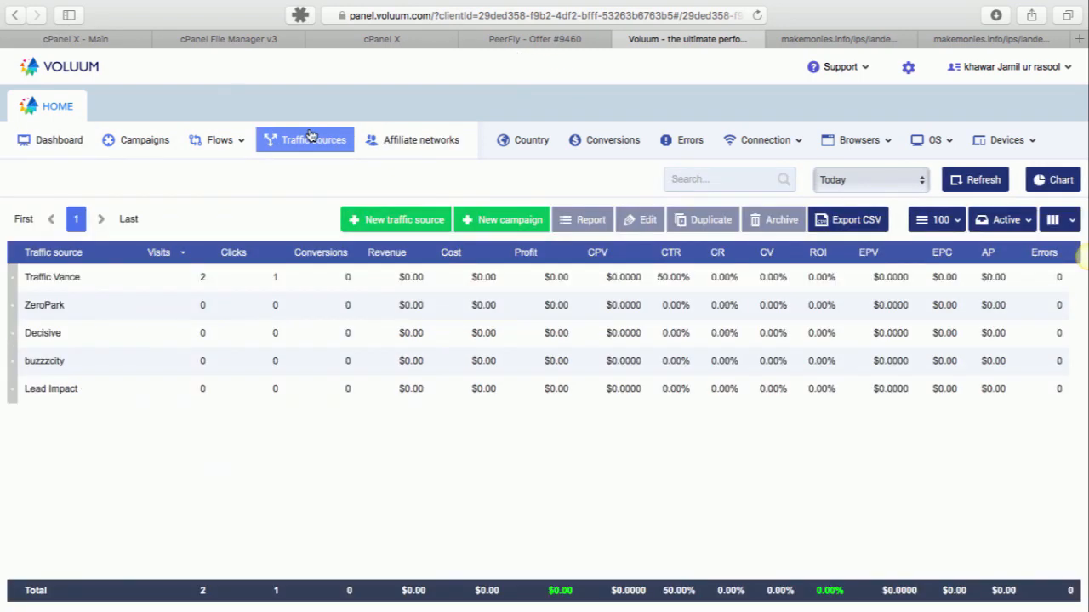
mouse_move(394, 219)
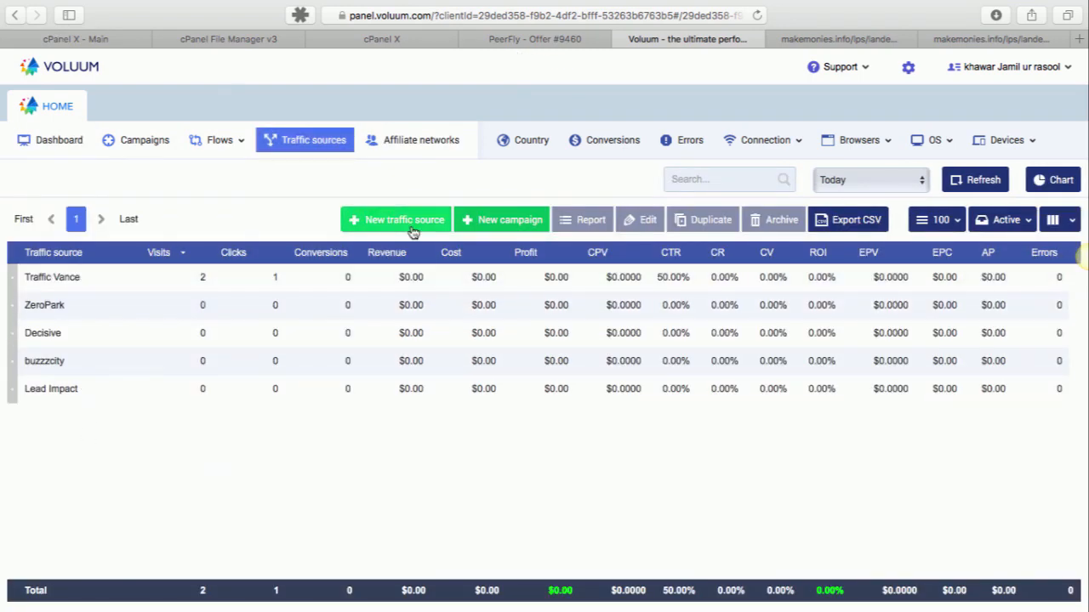
mouse_move(136, 292)
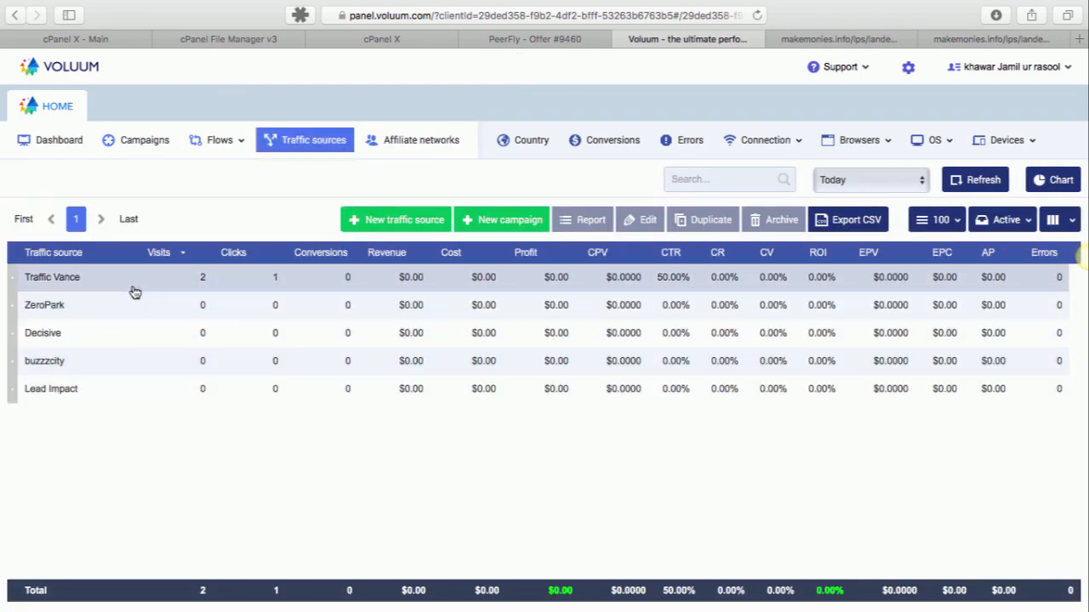
left_click(52, 276)
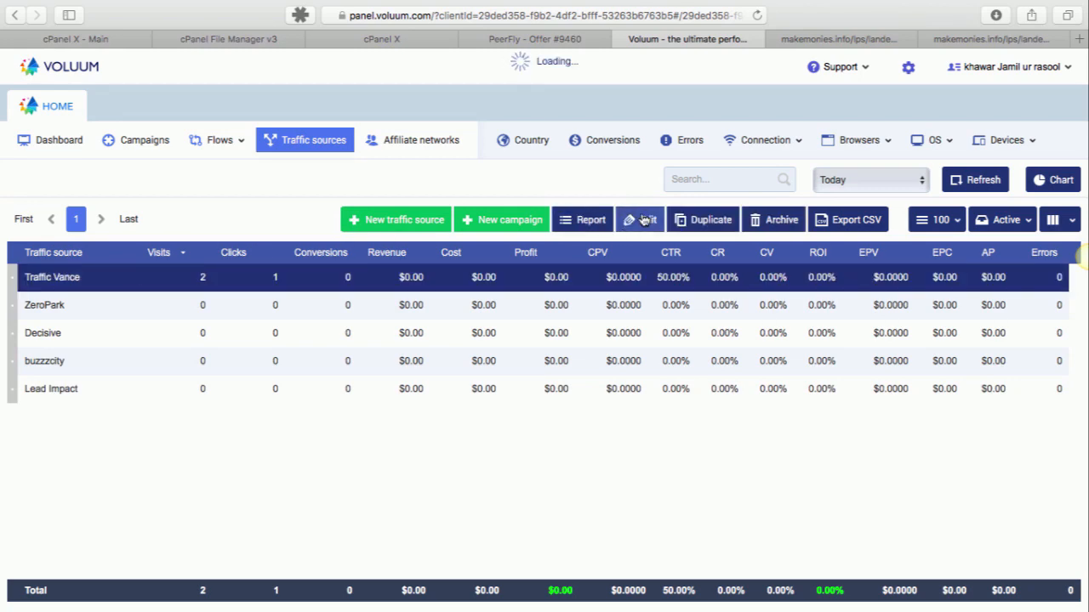
Edit Traffic Vance, expand Advanced and enter 'keyword' in the custom variable field.
left_click(647, 220)
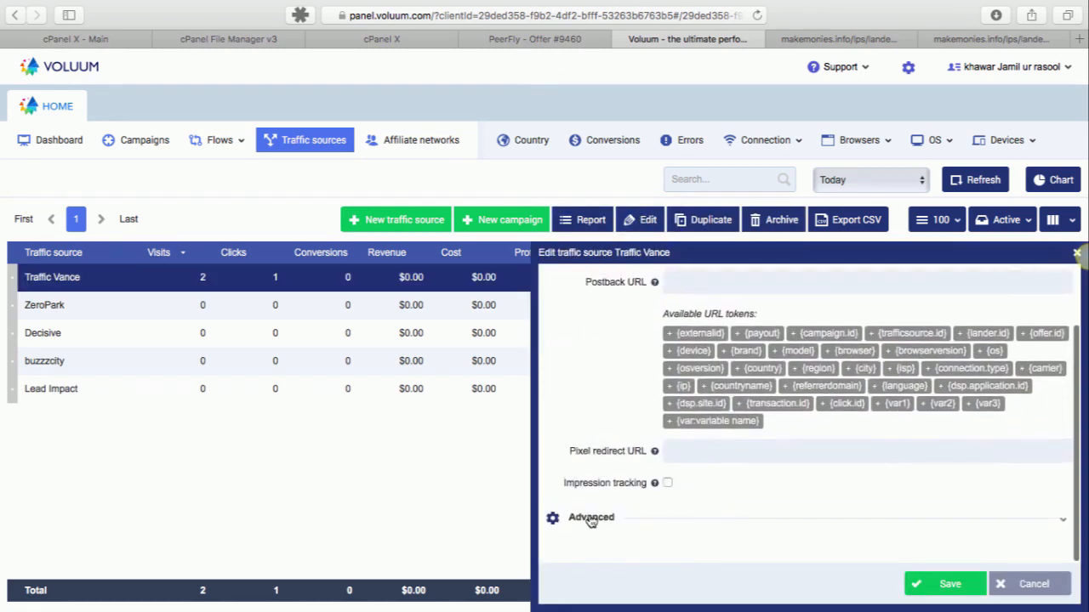
left_click(591, 517)
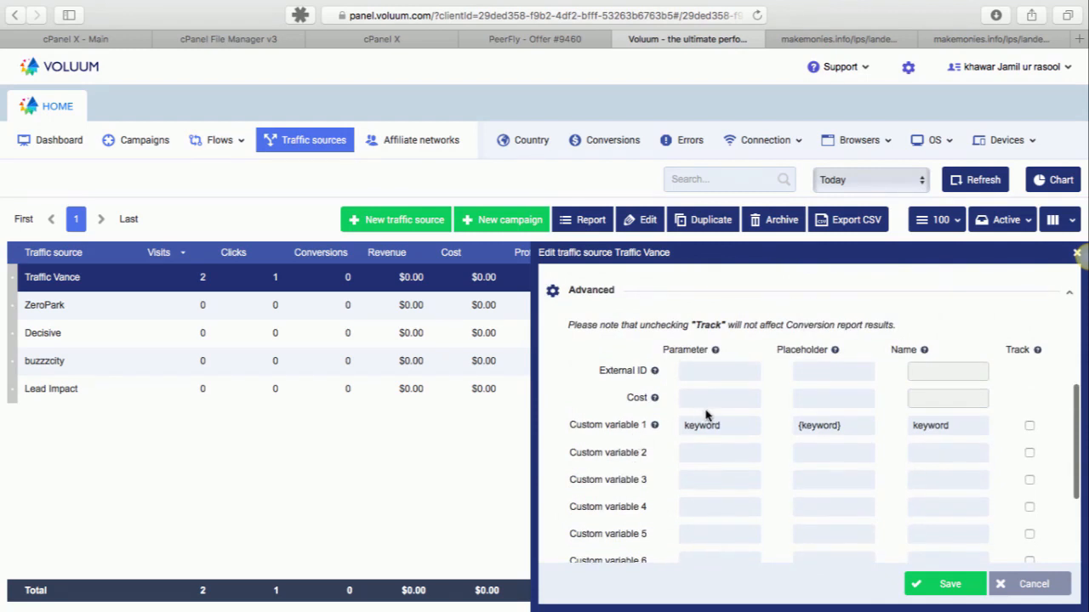
left_click(718, 453)
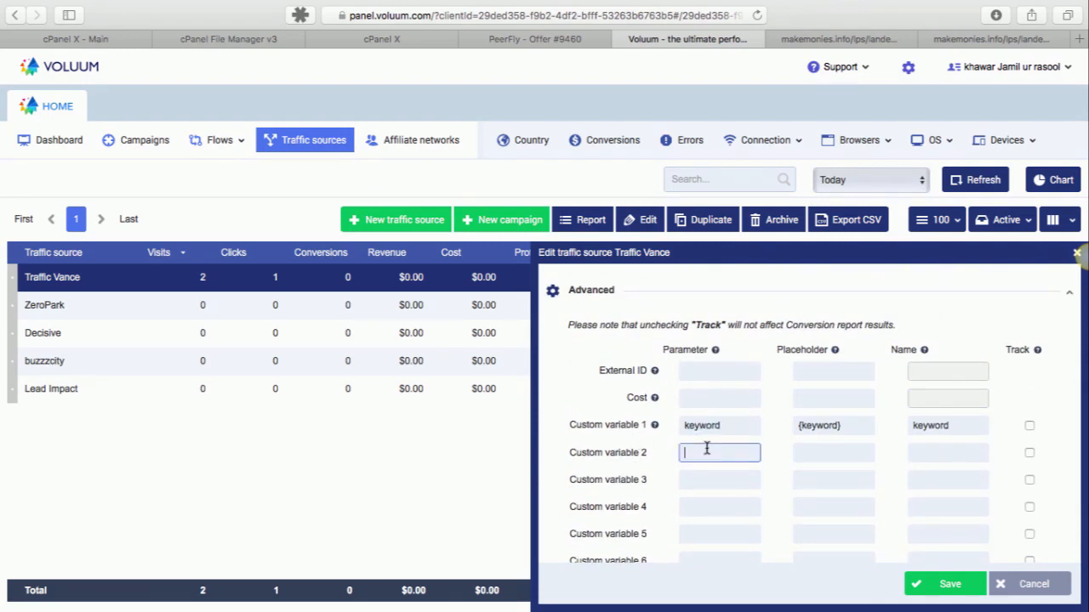
type("keyword")
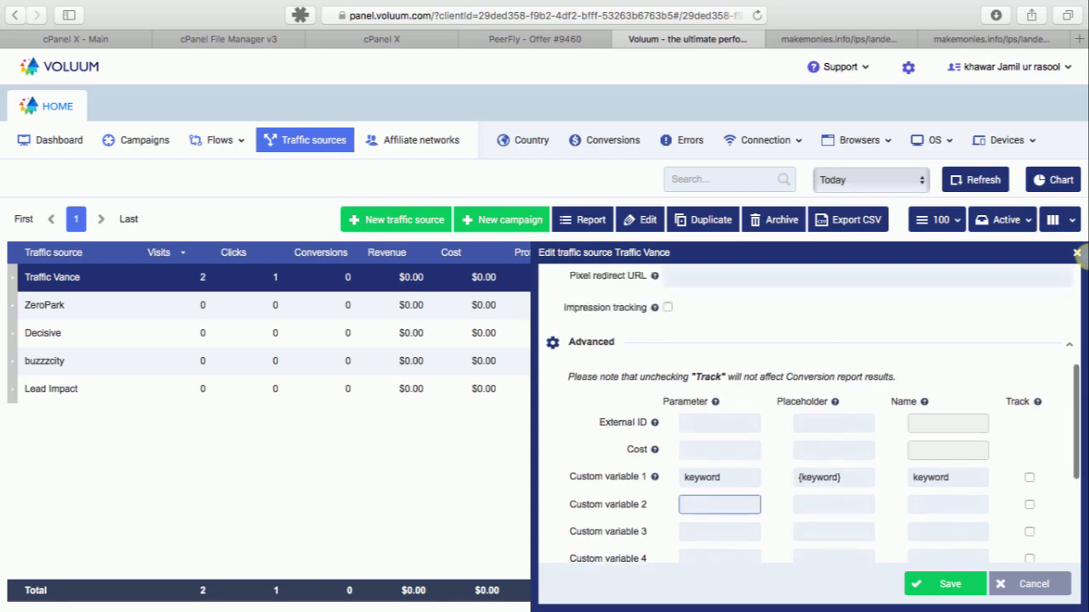
scroll("up", 3)
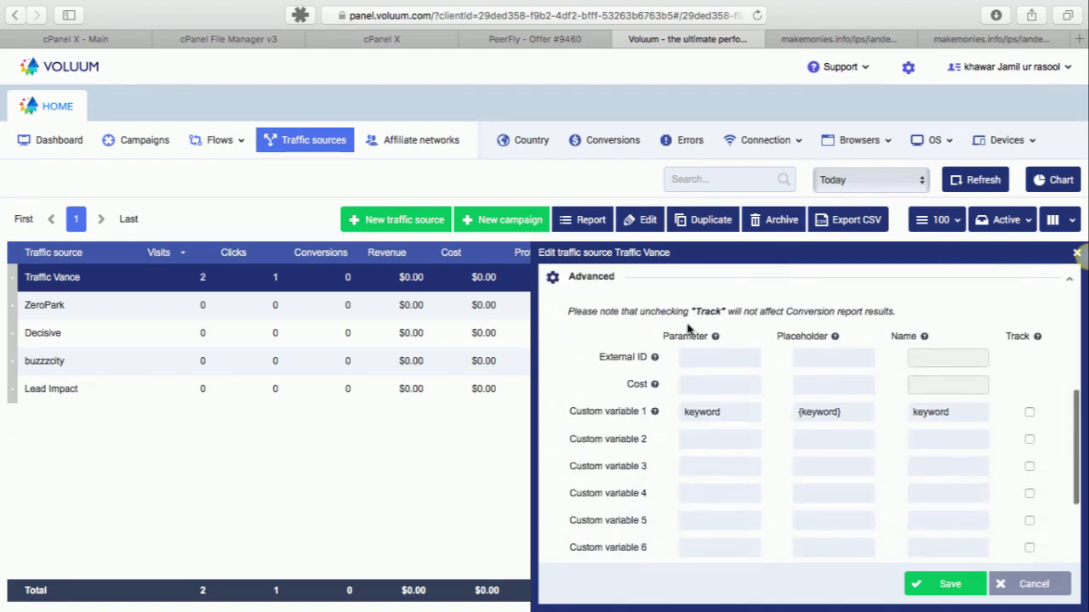
mouse_move(655, 419)
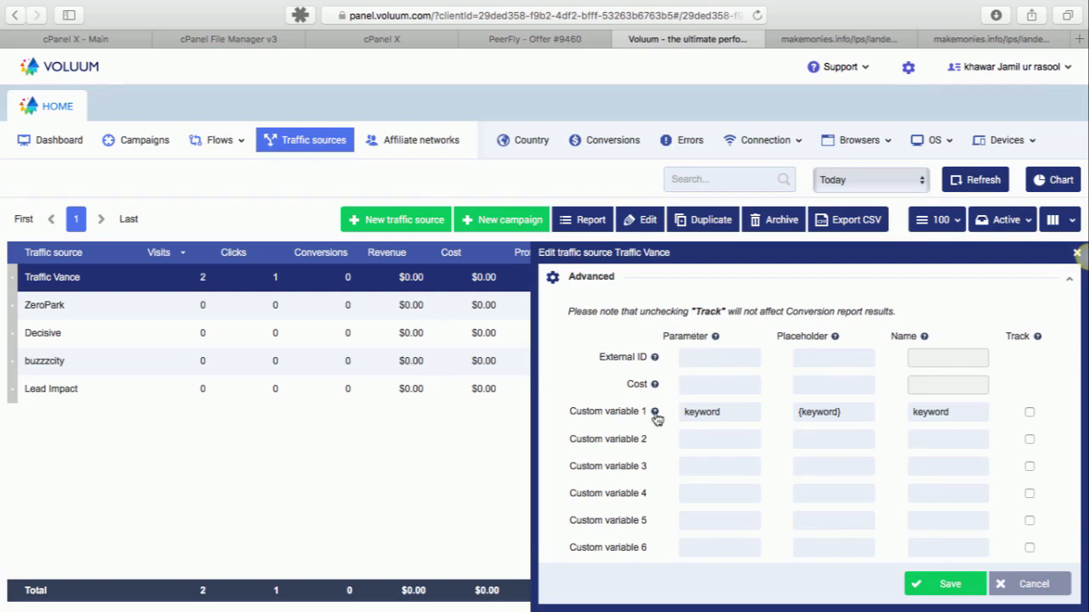
Review custom variable 1 as keyword / {keyword} and save Traffic Vance.
double_click(718, 412)
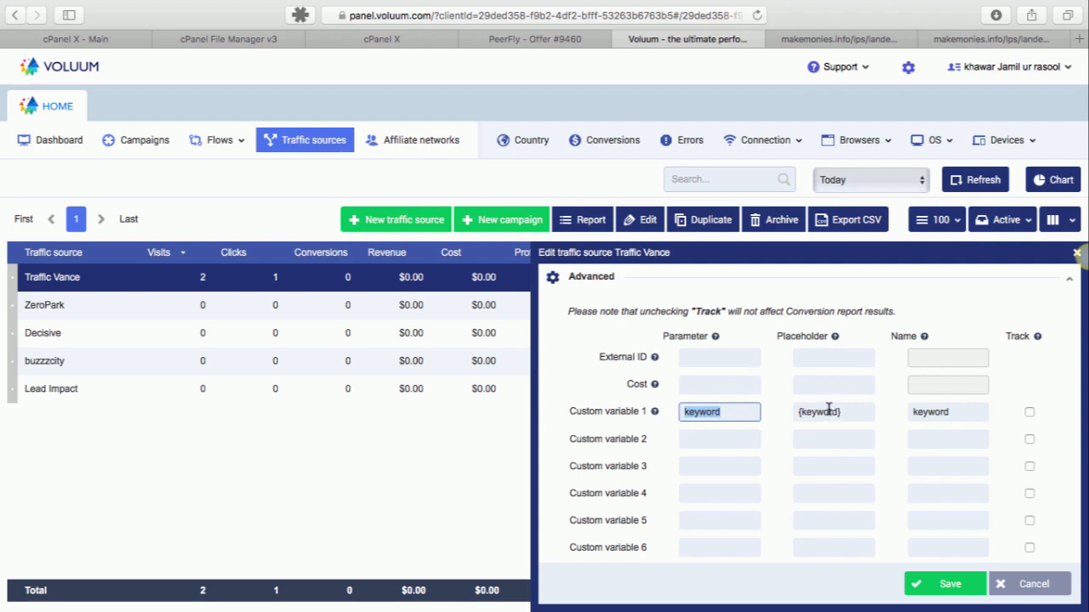
left_click(833, 412)
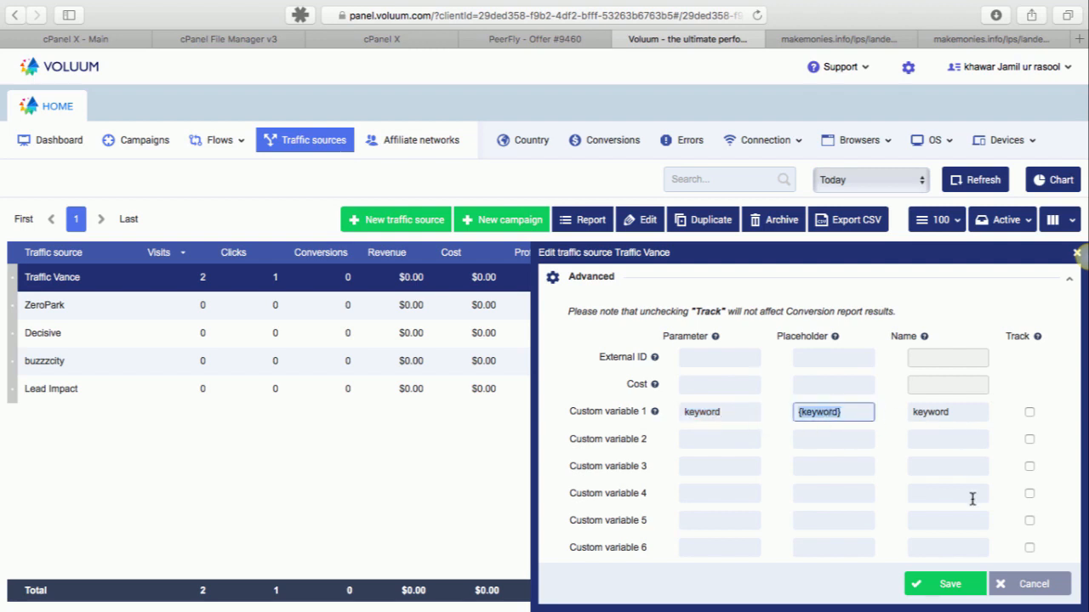
scroll("down", 3)
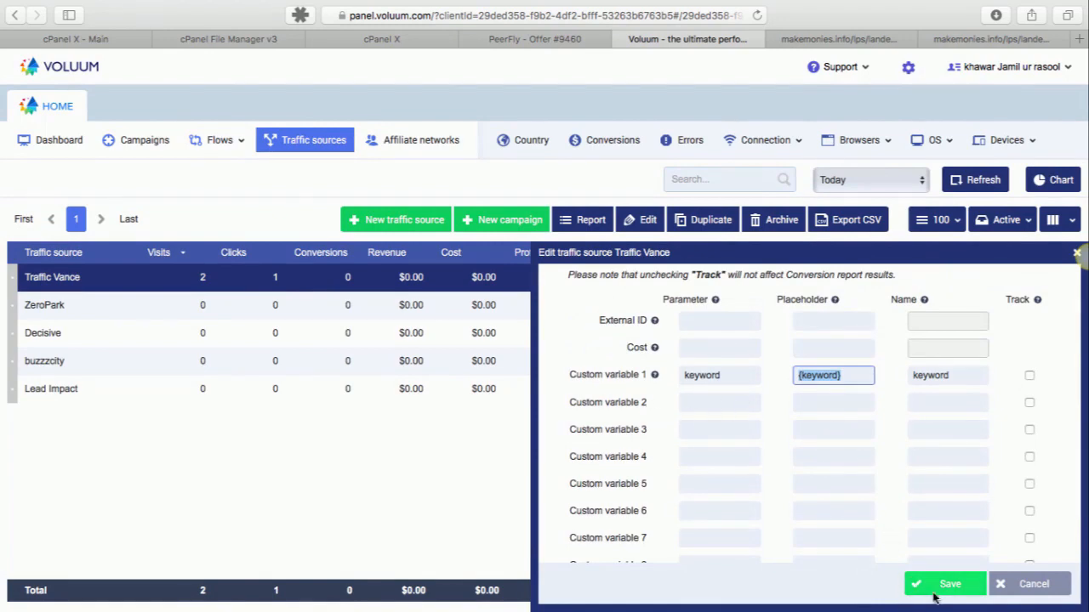
left_click(945, 584)
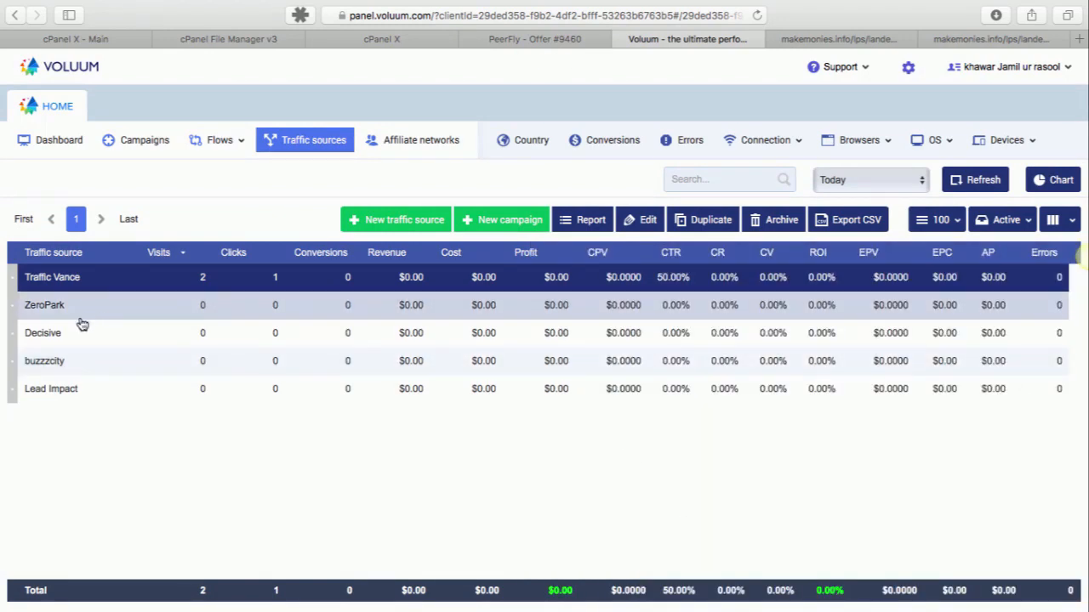
Edit Lead Impact, expand Advanced and set the custom variable parameter to 'keyword'.
left_click(51, 388)
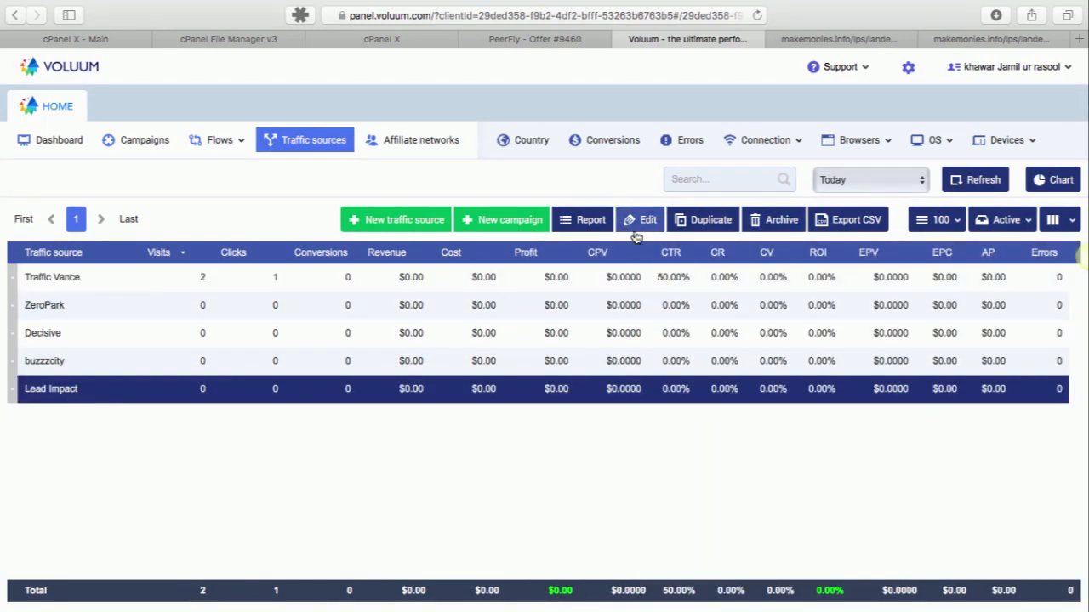
left_click(639, 219)
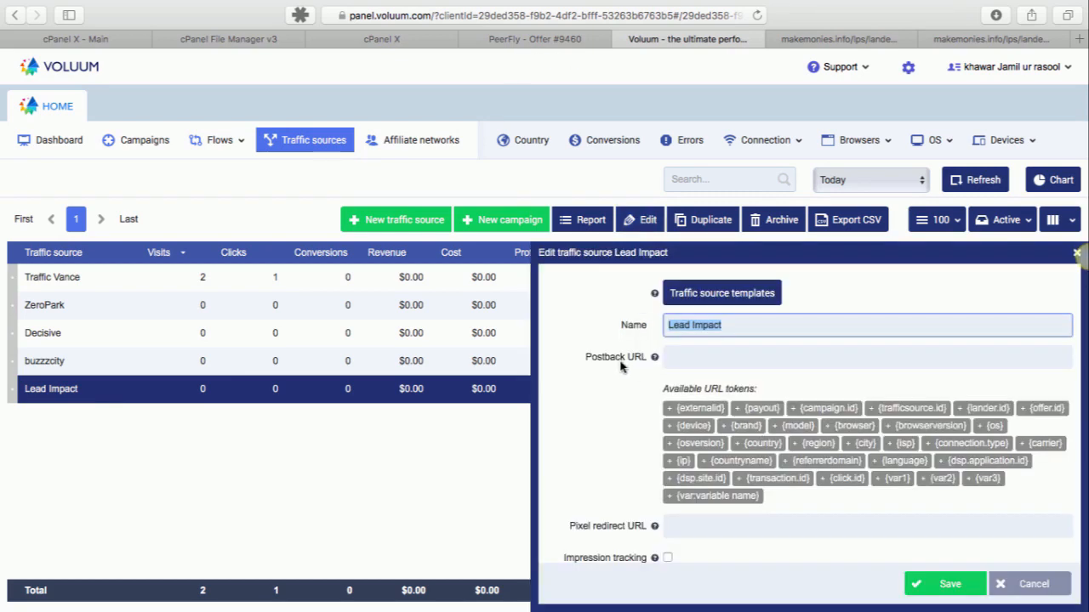
scroll("down", 3)
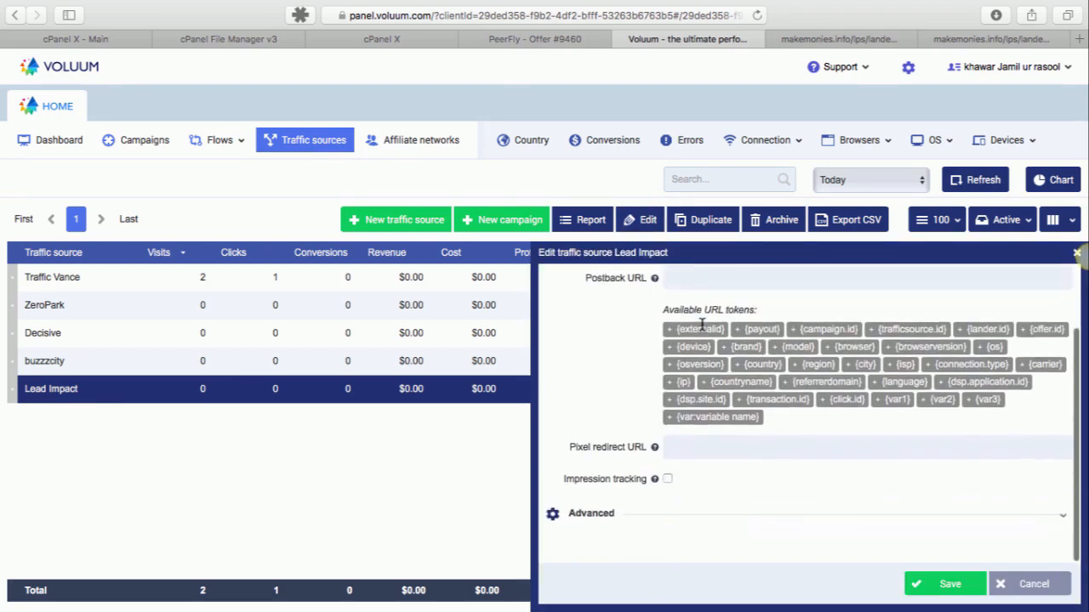
left_click(590, 514)
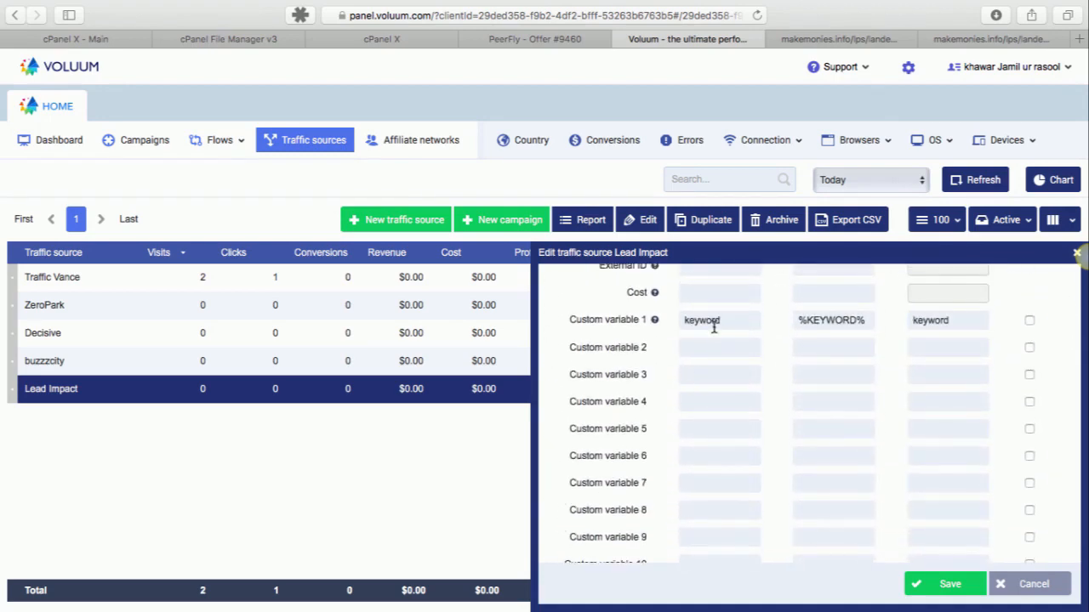
mouse_move(716, 348)
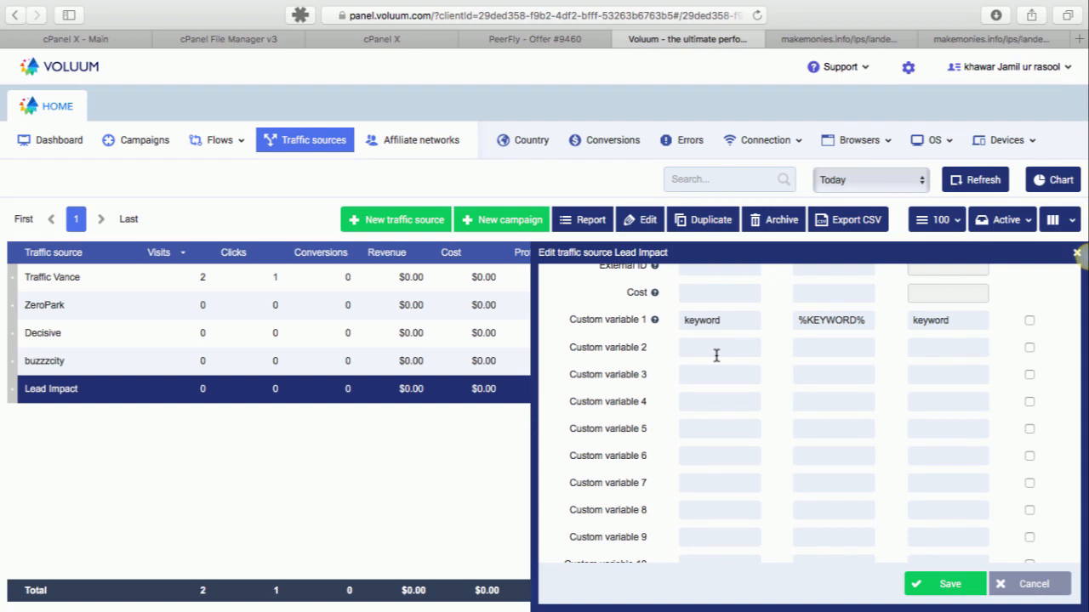
left_click(718, 347)
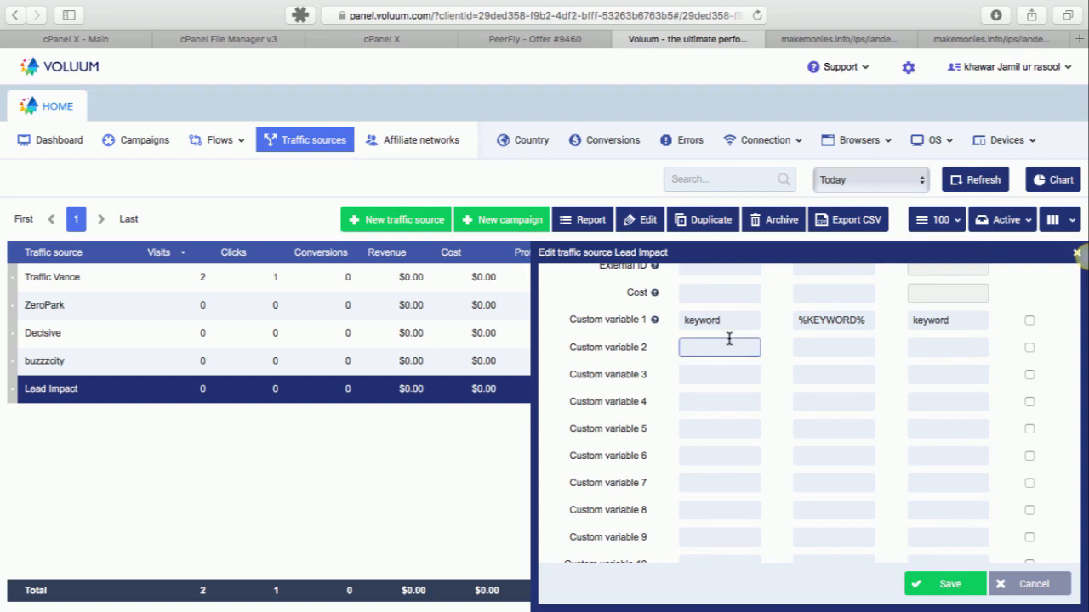
type("keyword")
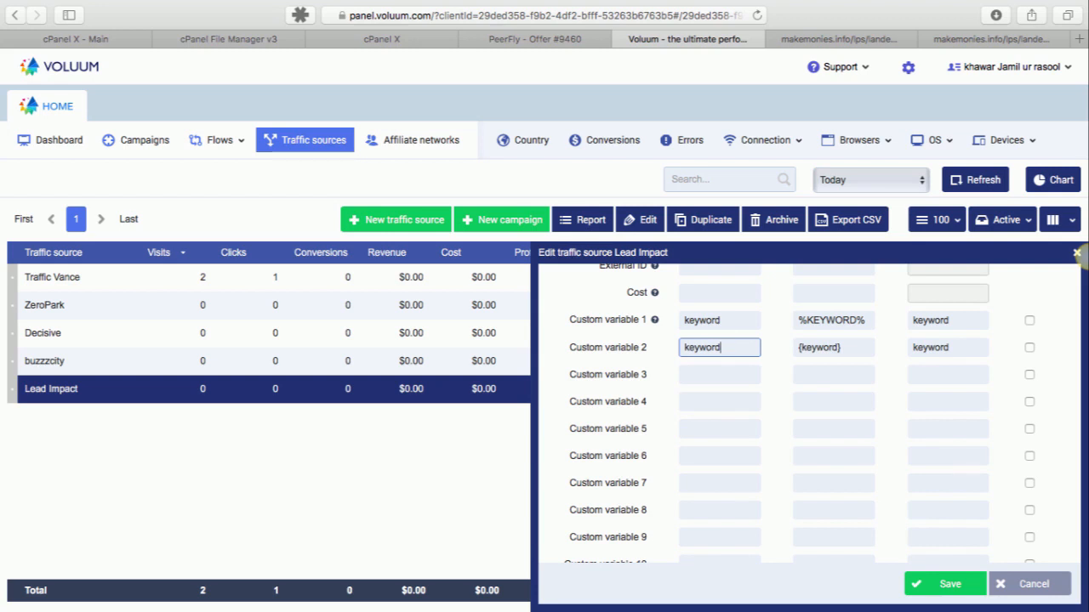
Set the custom variable placeholder to %KEYWORD% and clear the second custom variable.
left_click(834, 347)
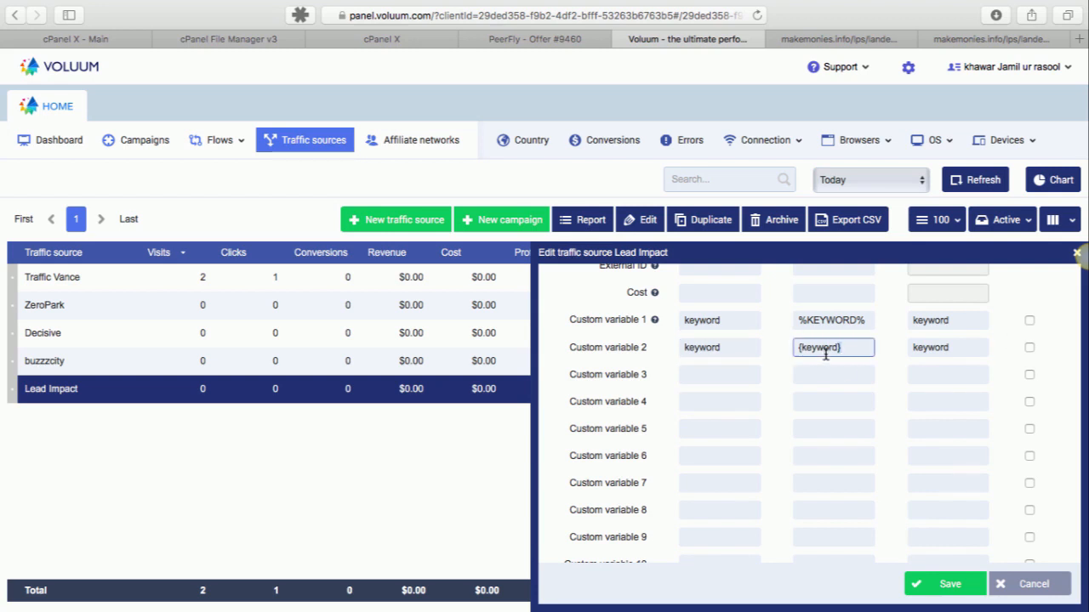
left_click(946, 347)
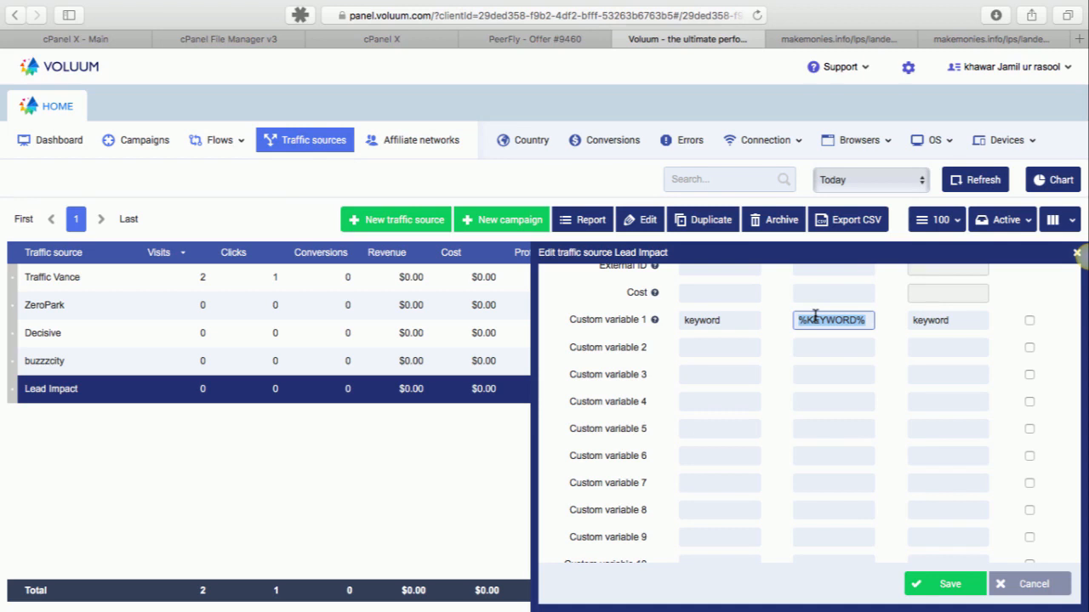
left_click(718, 319)
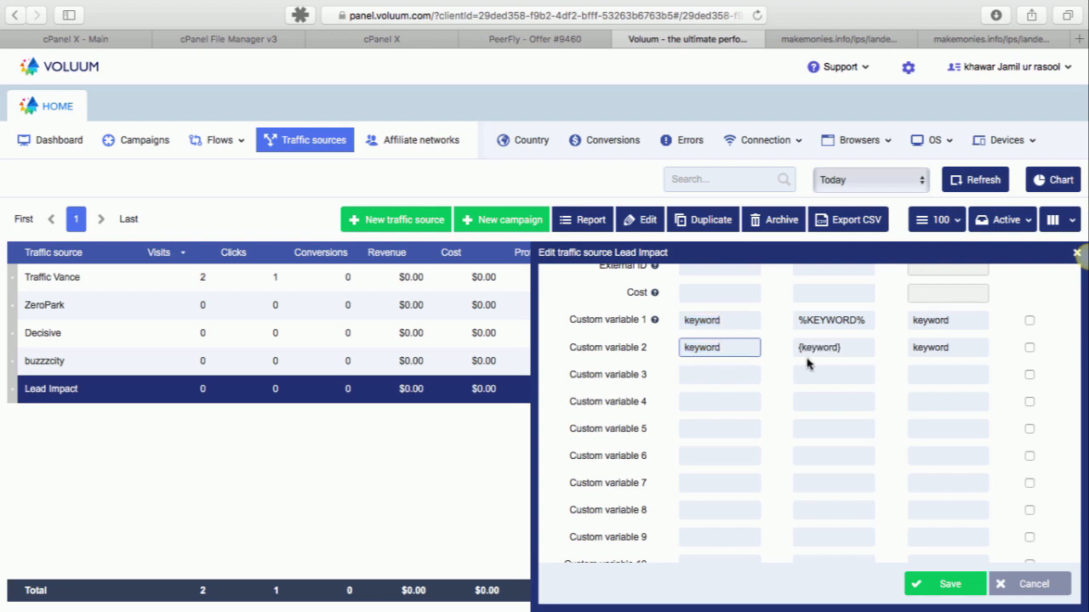
left_click(832, 347)
type("%")
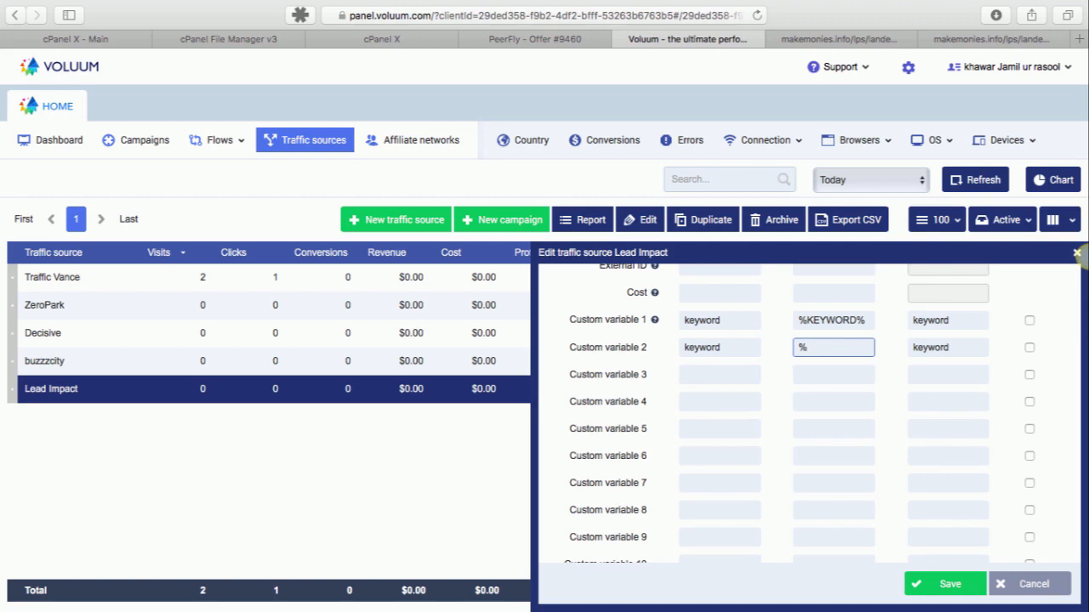
type("KEYWORD")
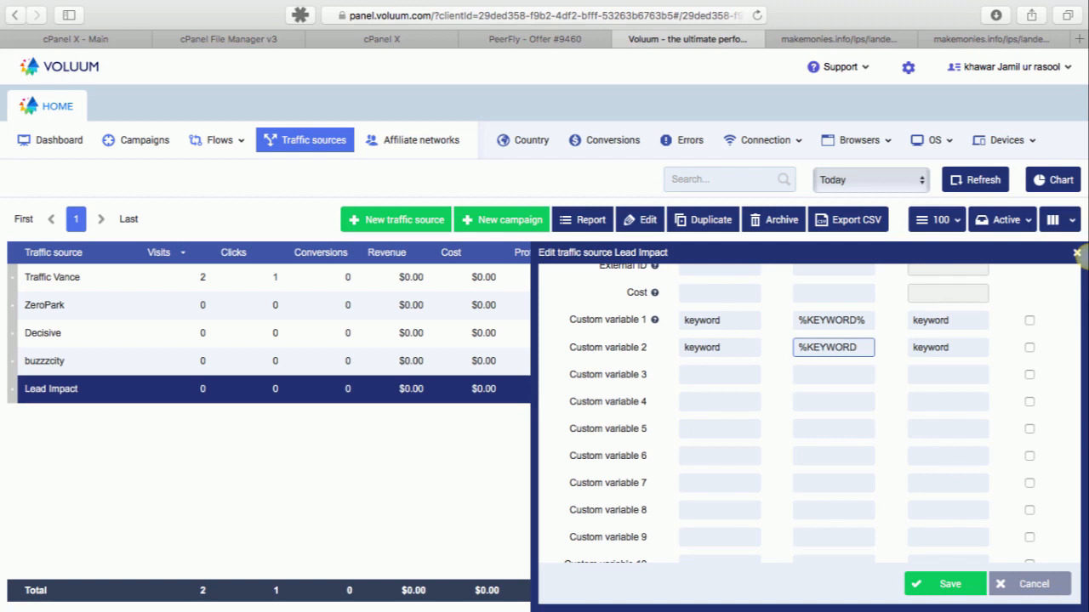
type("%")
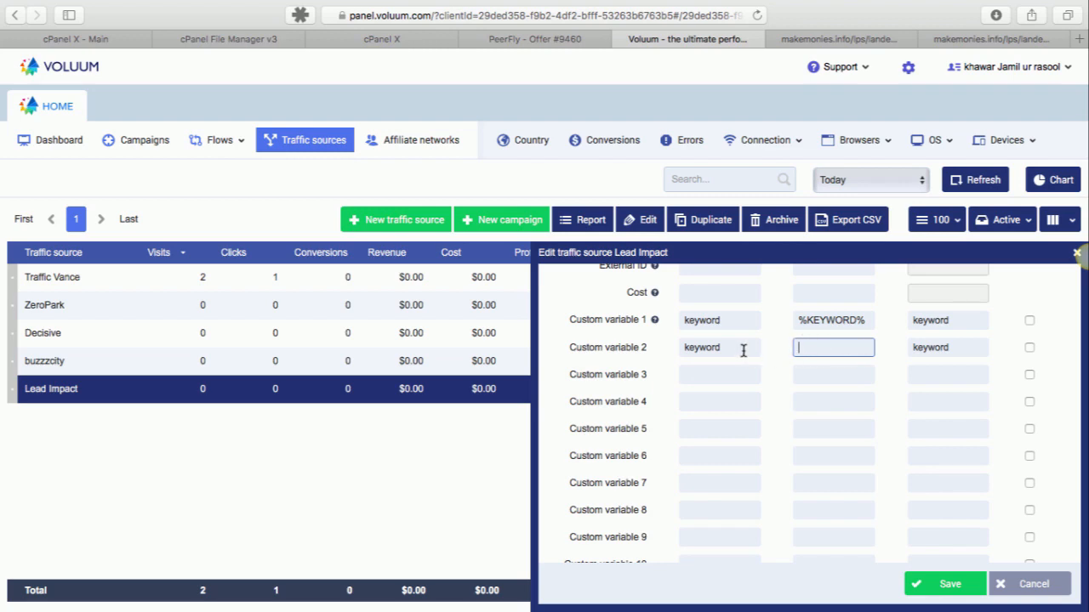
left_click(718, 347)
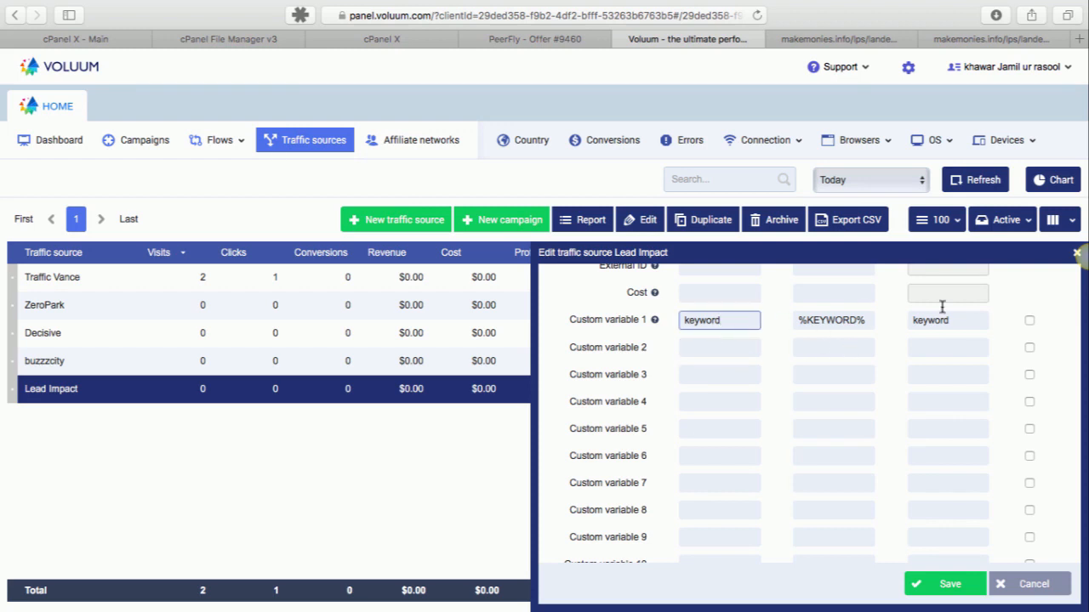
mouse_move(643, 265)
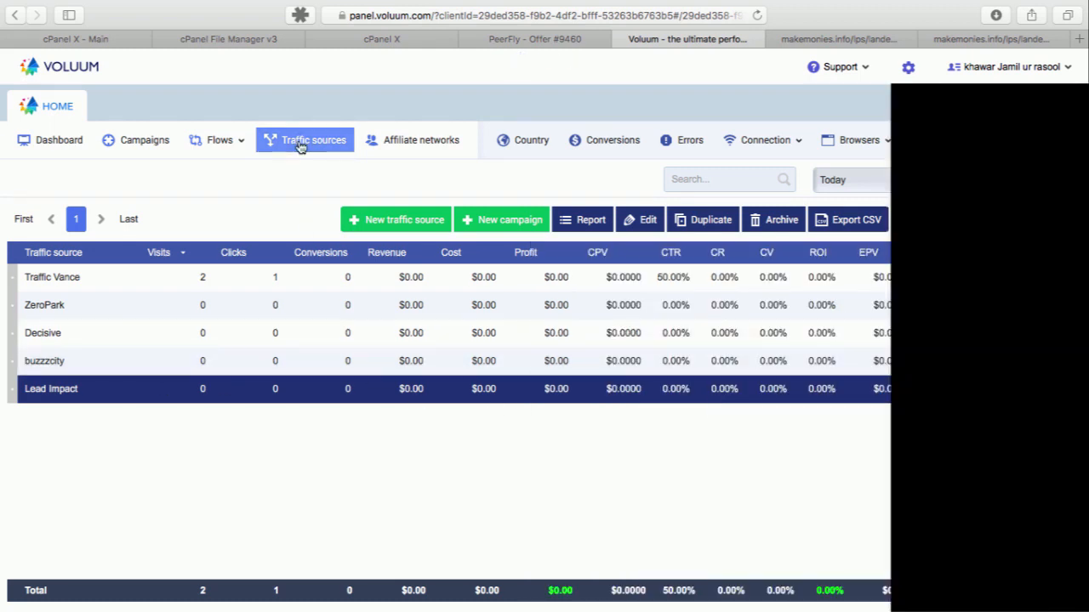
Show Flows > Offers, edit Peerfly - United States - DEMO OFFER 1, then bring up PeerFly's offer page.
left_click(219, 140)
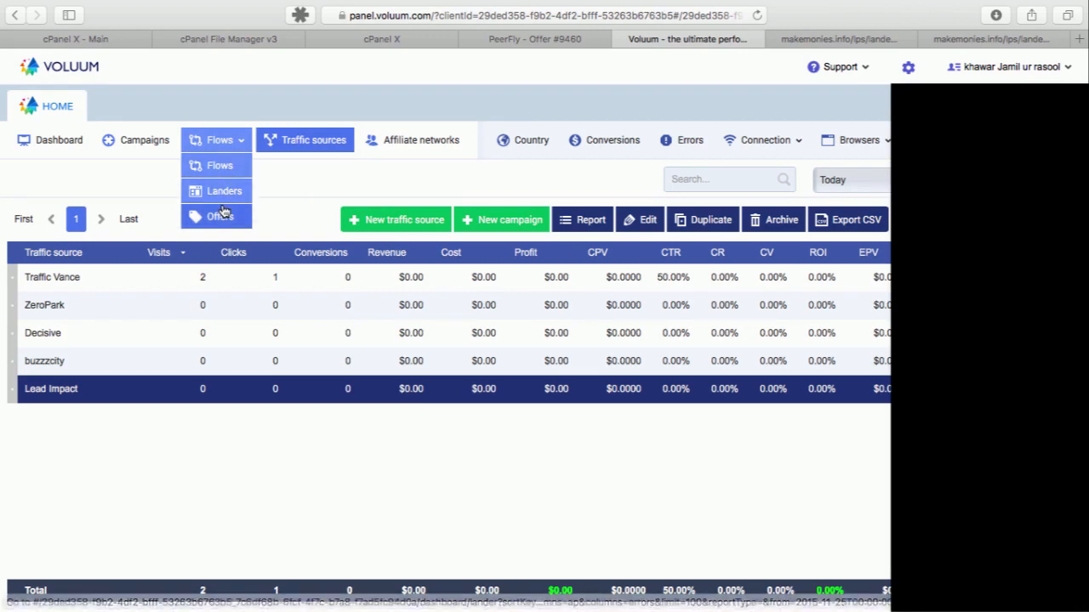
left_click(219, 215)
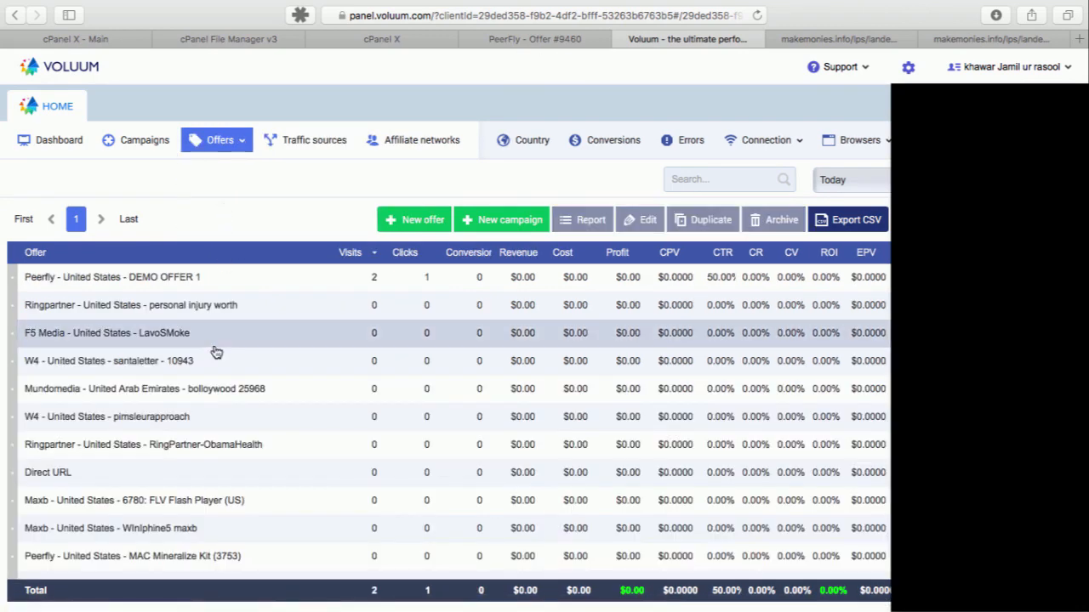
left_click(112, 276)
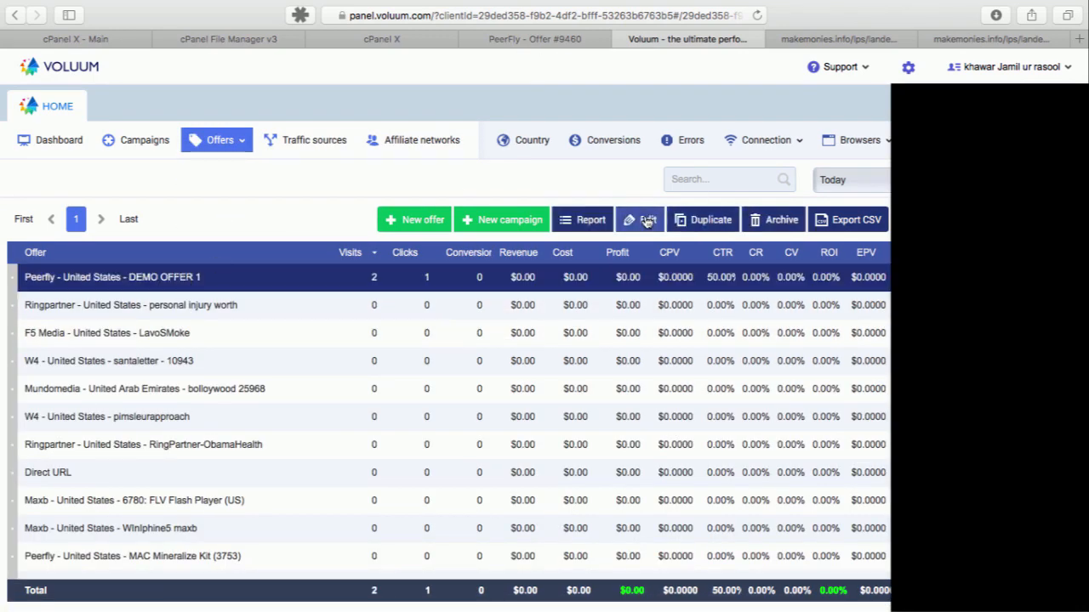
left_click(649, 220)
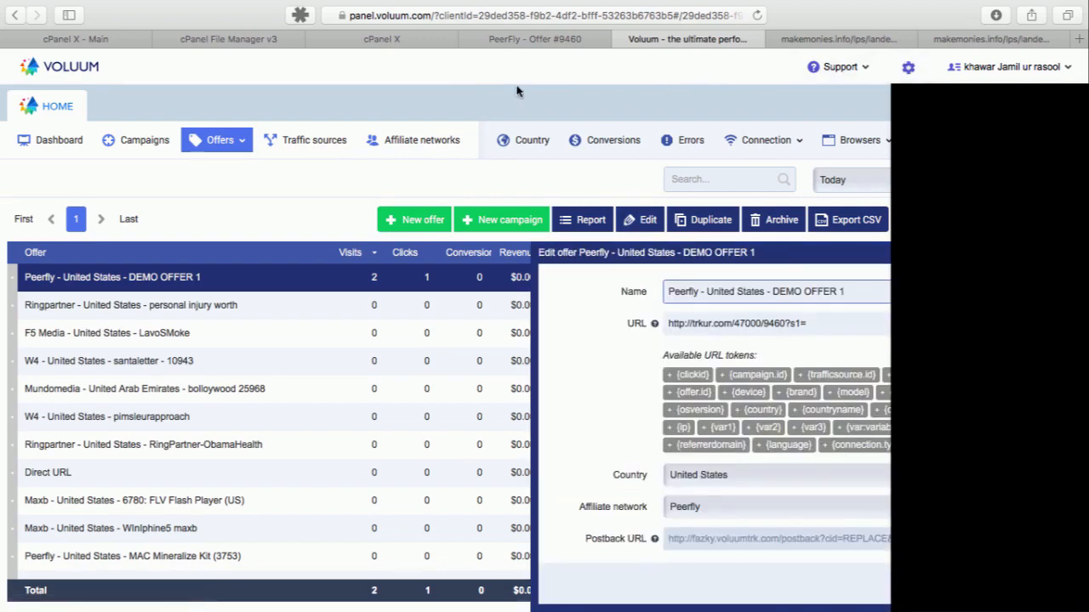
left_click(535, 40)
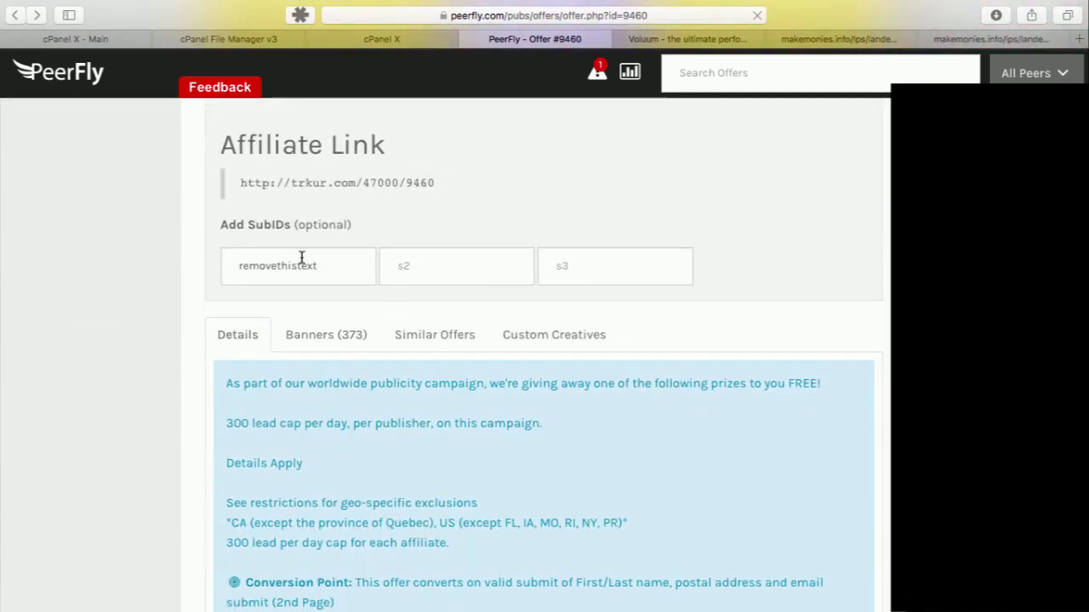
Enter a placeholder SubID in PeerFly's first field and select the generated affiliate link.
left_click(298, 265)
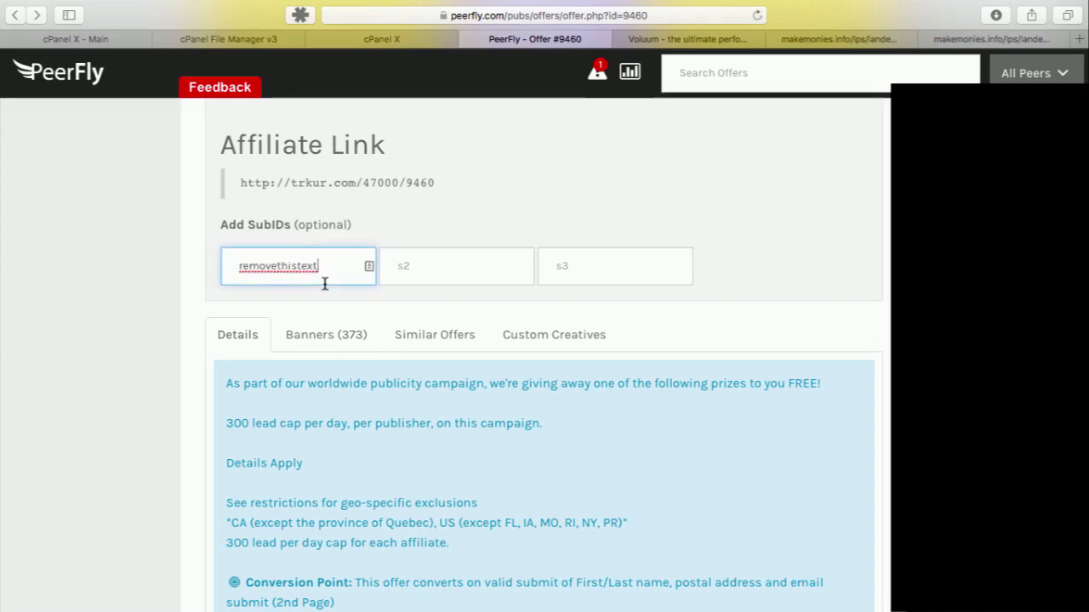
key("Backspace")
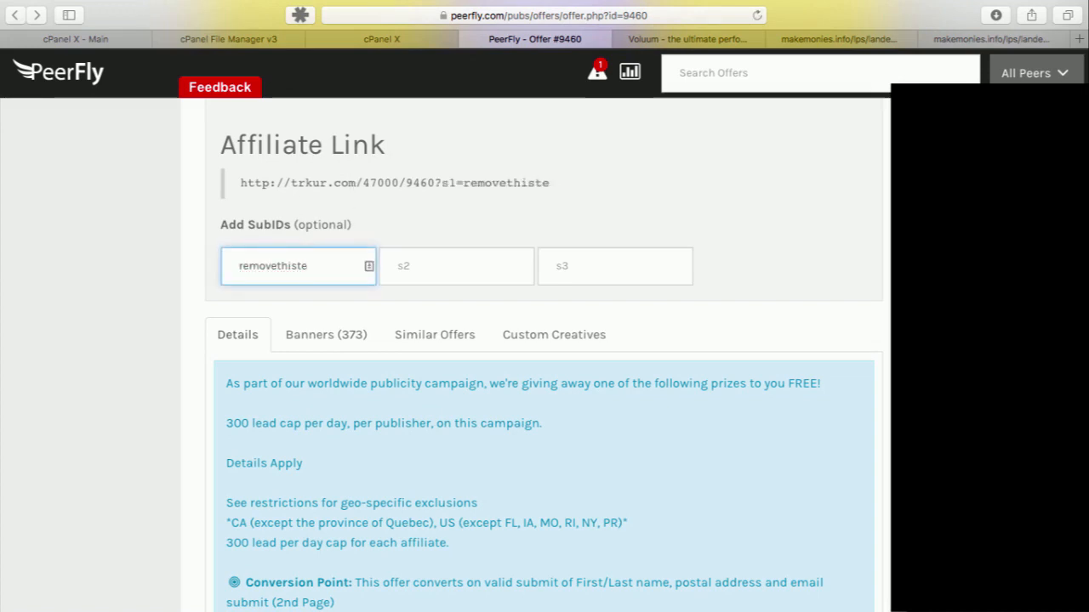
type("ext")
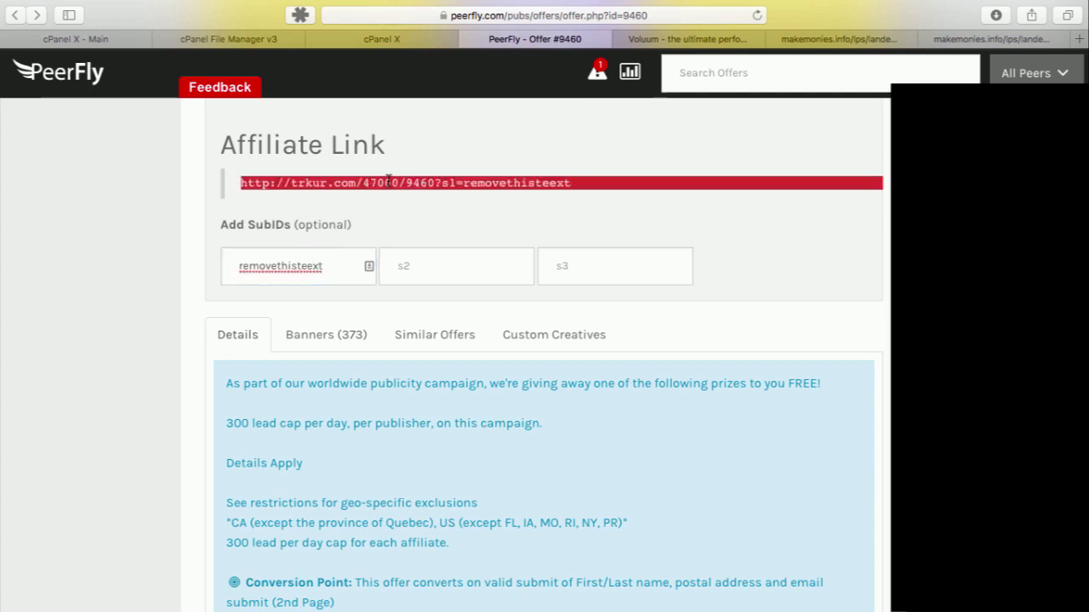
left_click(684, 39)
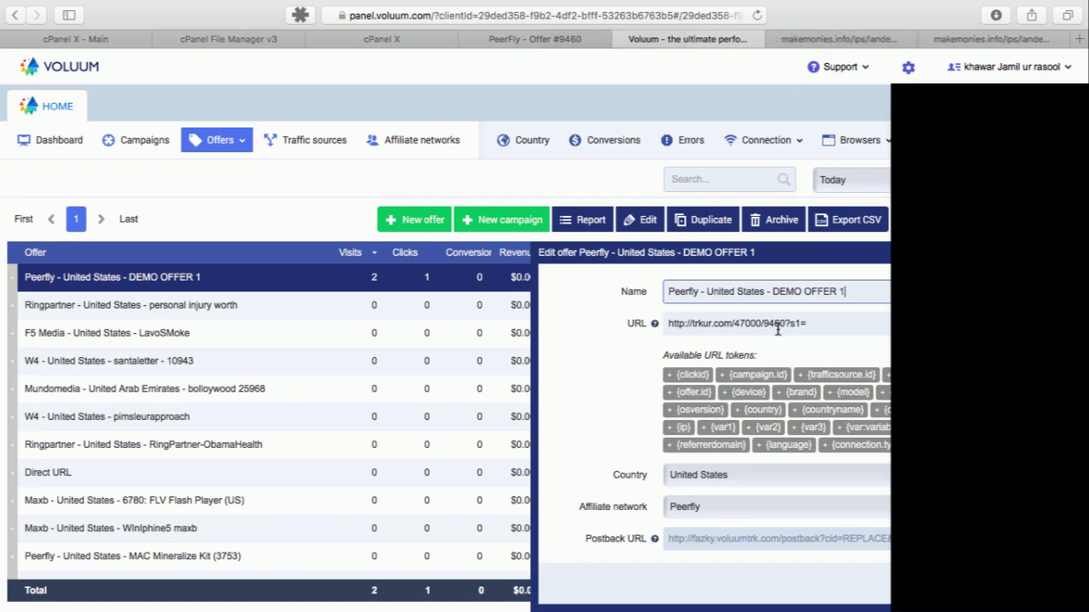
Leave Voluum's offer URL ending in s1= after removing 'removethistext', then return to PeerFly.
type("removethistext")
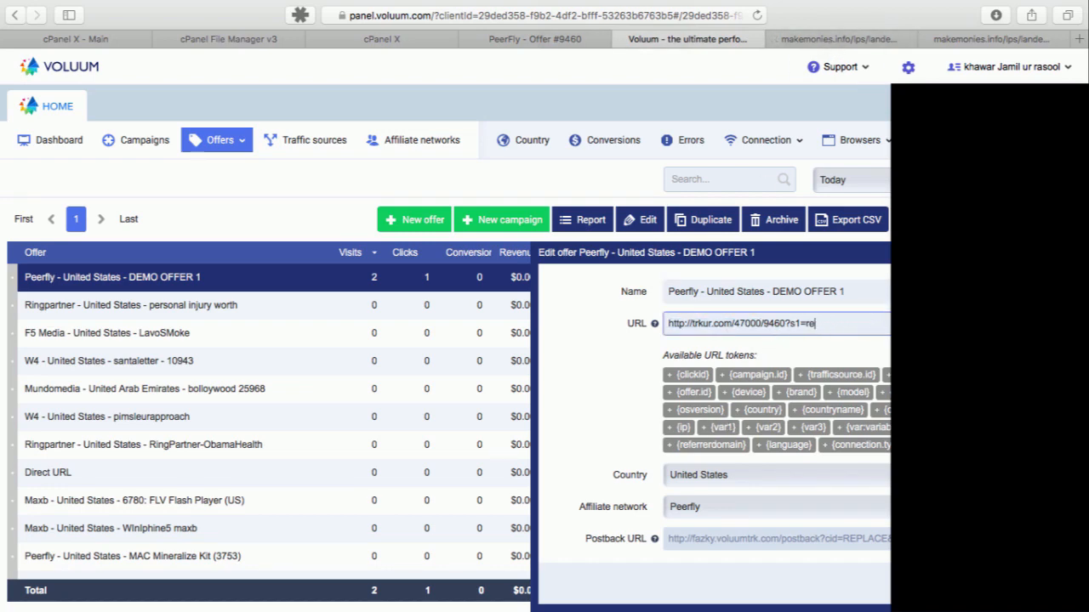
key("Backspace")
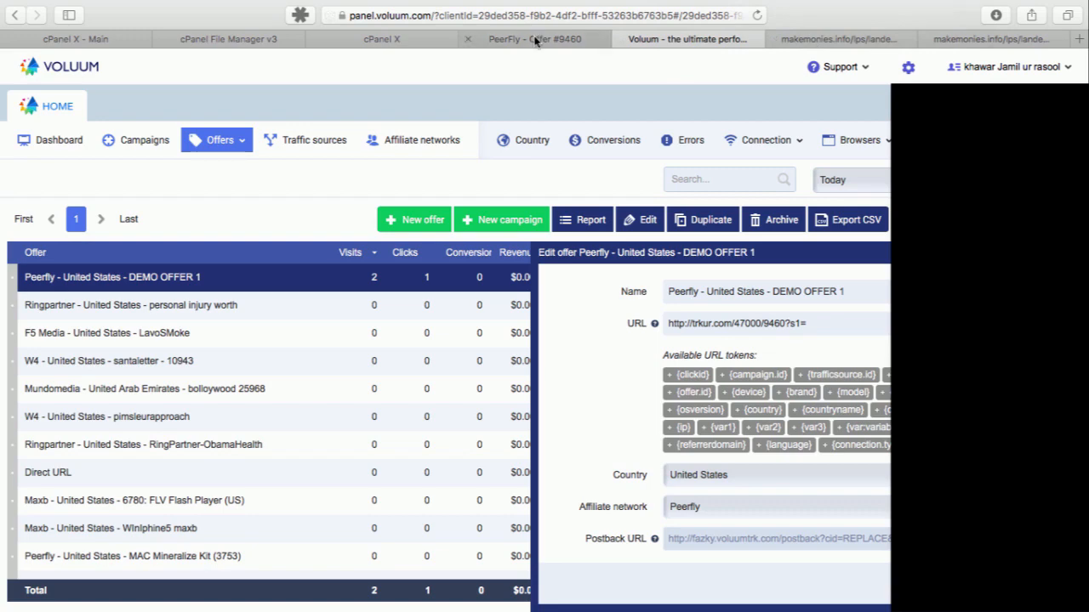
left_click(534, 40)
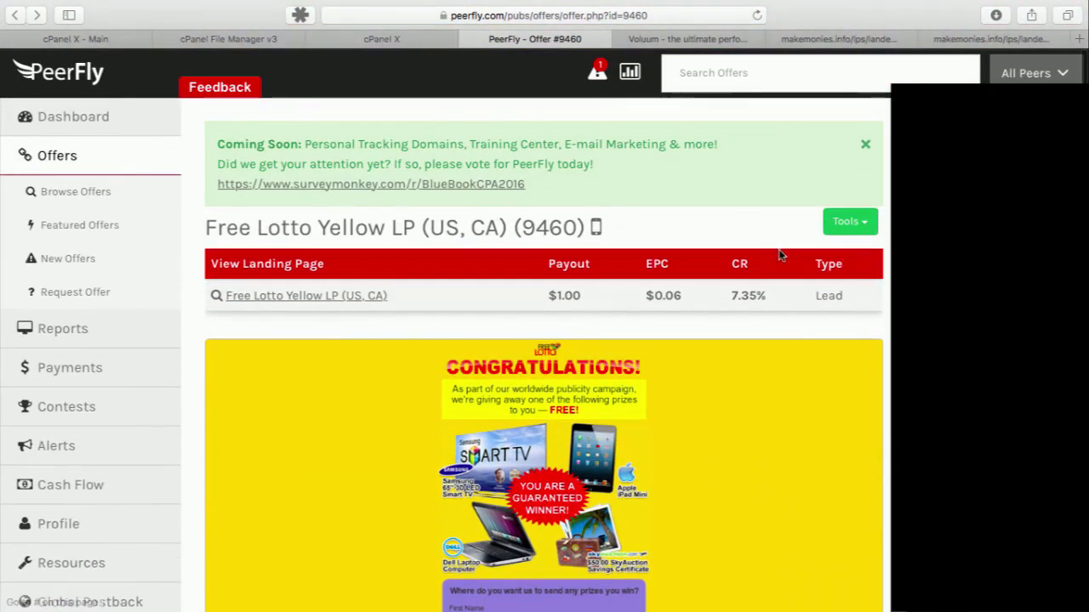
Show the PeerFly offer's Tools menu and check Voluum's Postback URL.
left_click(849, 221)
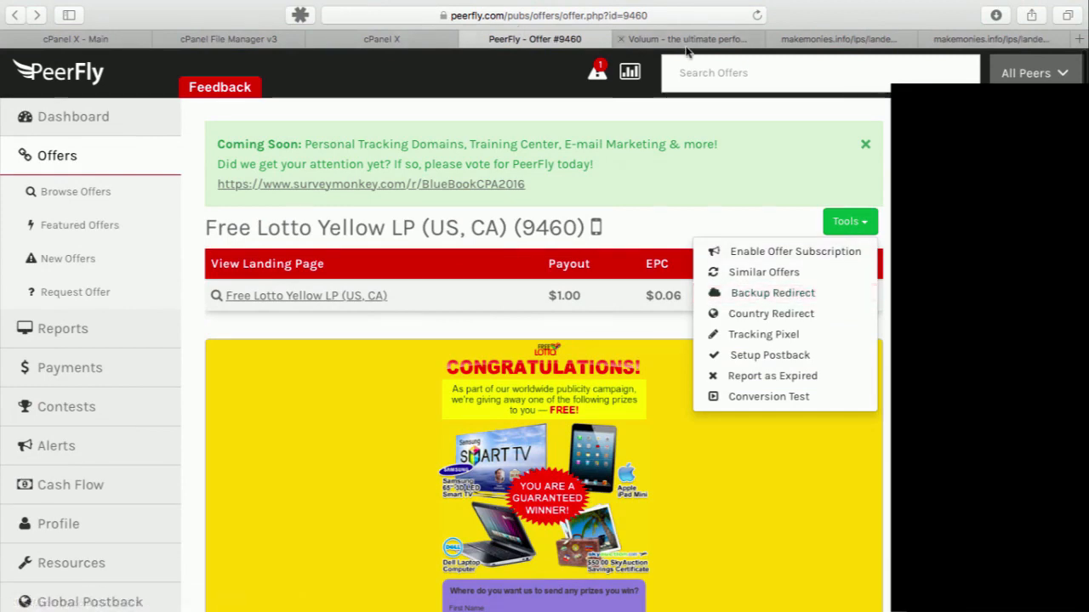
left_click(684, 40)
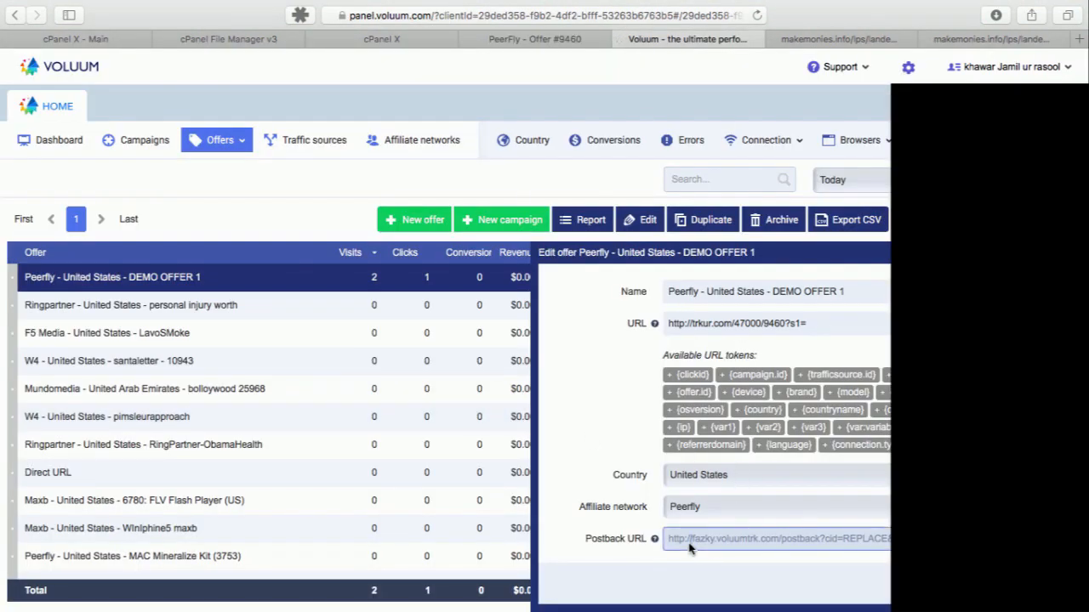
left_click(534, 39)
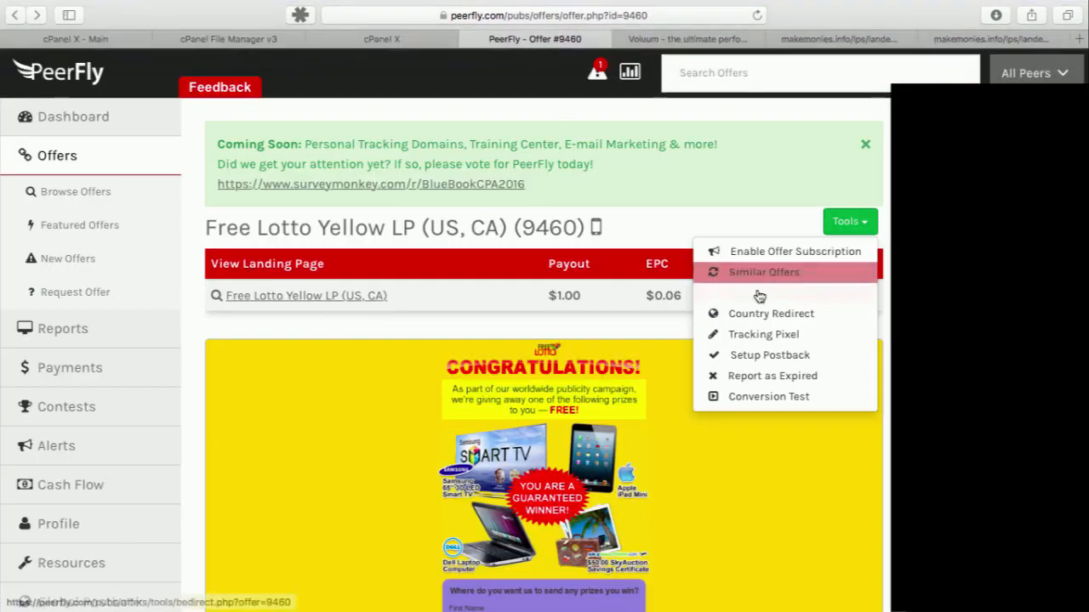
mouse_move(763, 333)
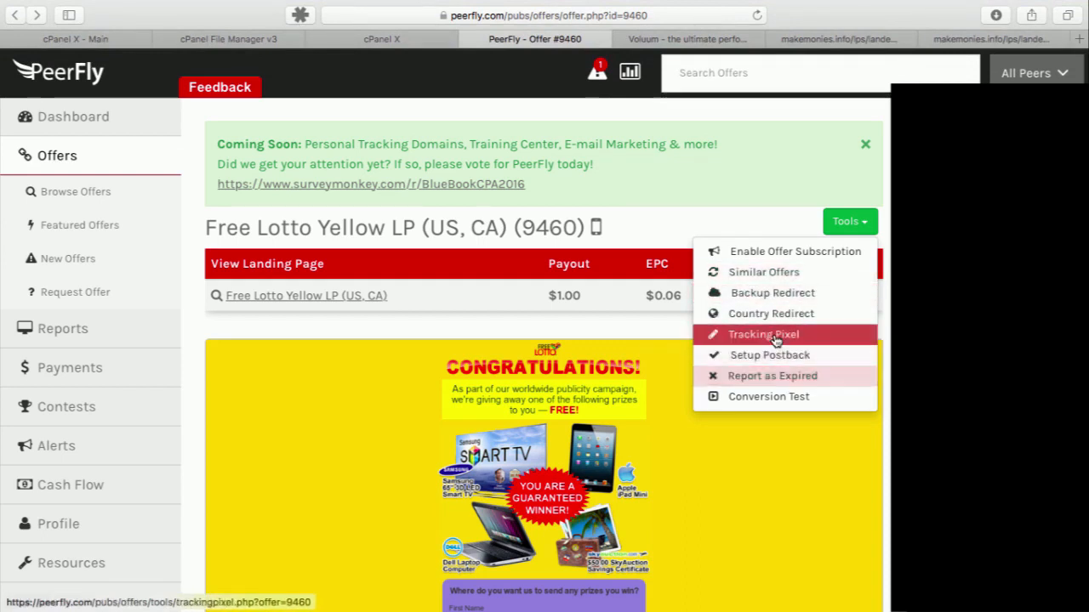
mouse_move(773, 376)
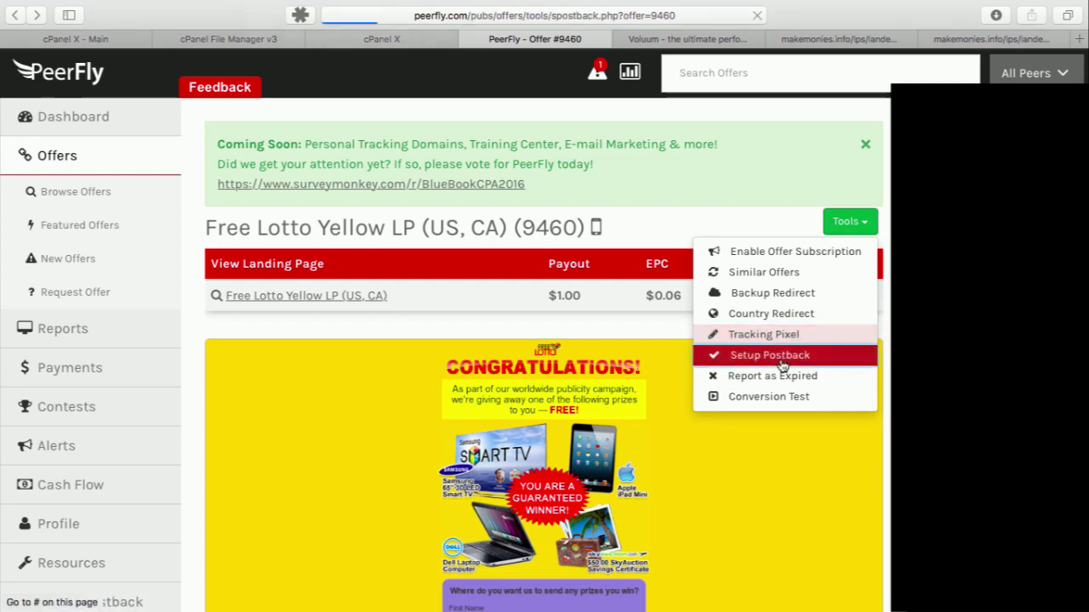
Enter the fazky.voluumtrk.com postback with cid=%subid1% and payout=%commission% in PeerFly's Setup Postback, removing the sample line.
left_click(769, 356)
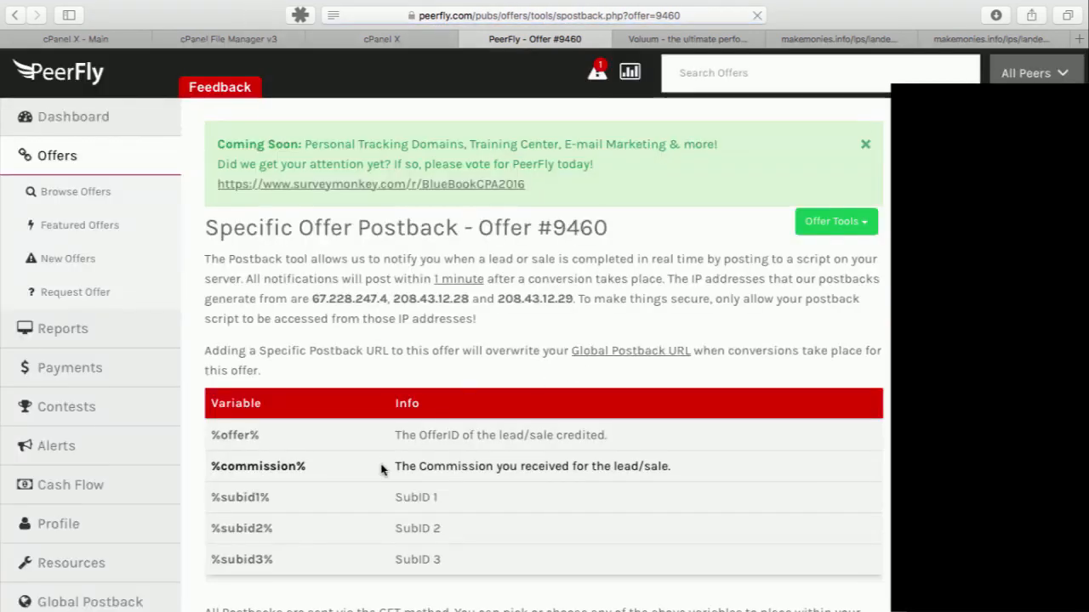
scroll("down", 3)
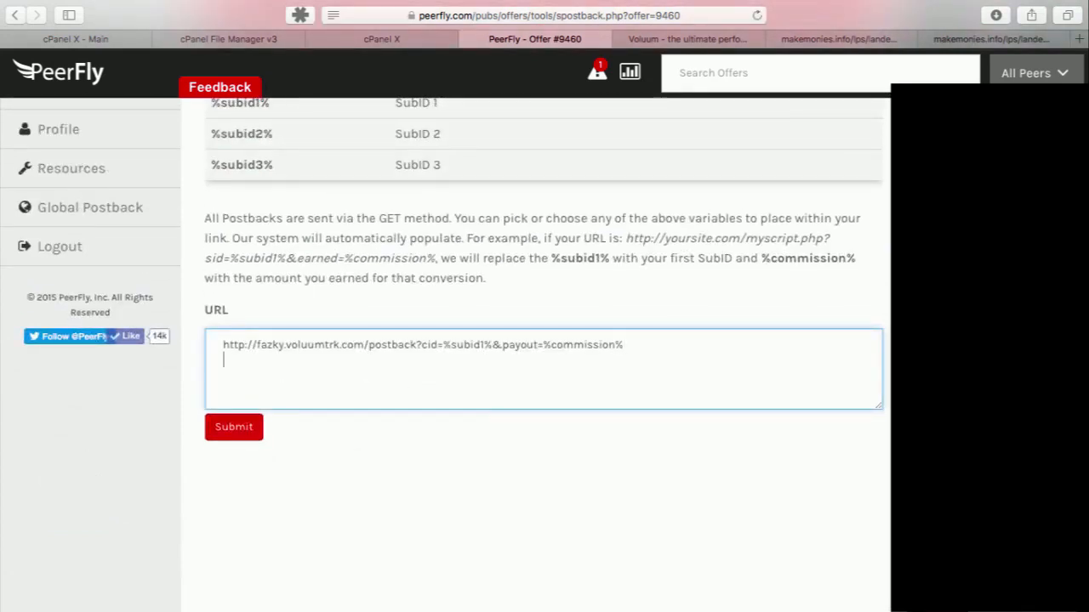
type("http://fazky.voluumtrk.com/postback?cid=REPLACE&payout=OPTIONAL&txid=OPTIONAL")
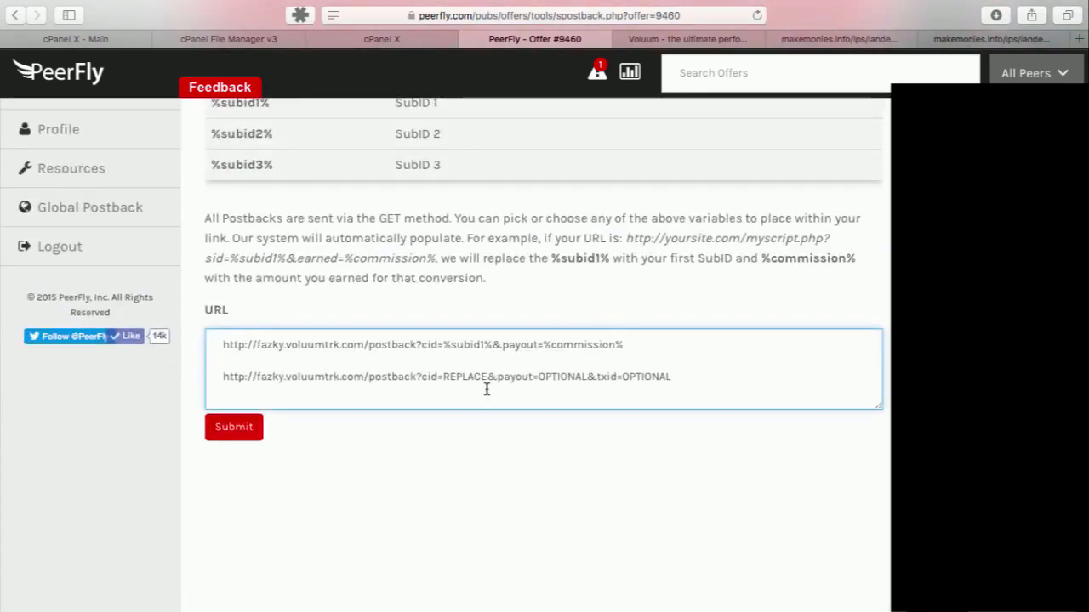
double_click(429, 376)
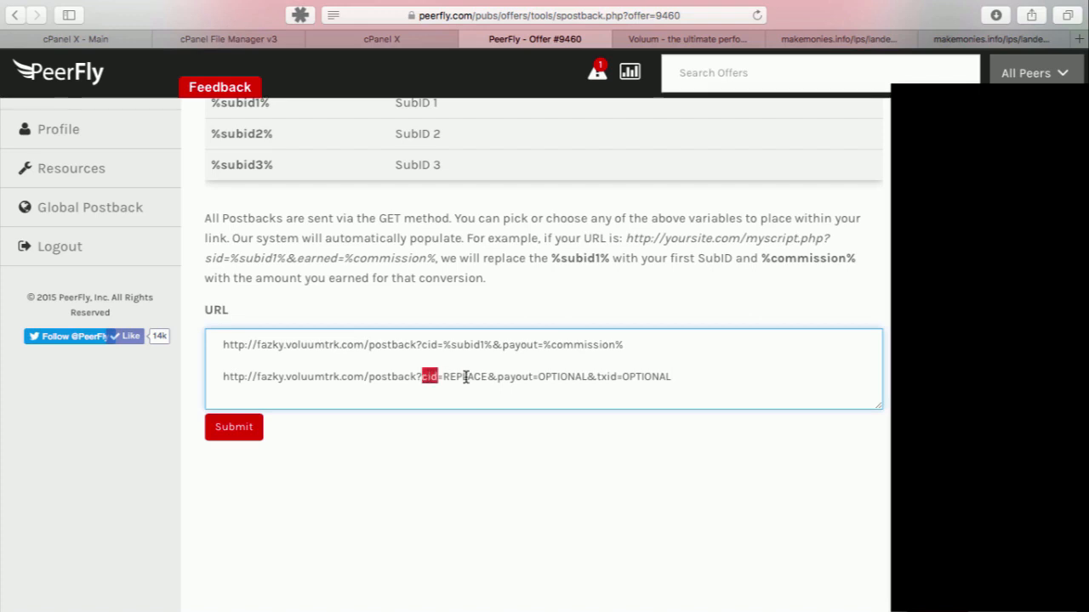
scroll("up", 3)
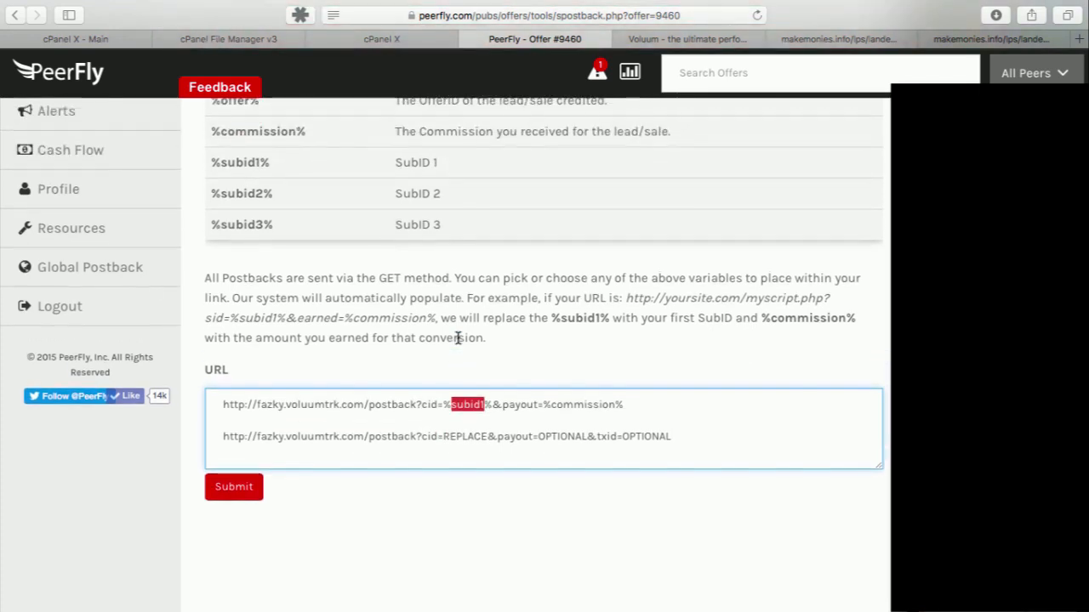
scroll("up", 3)
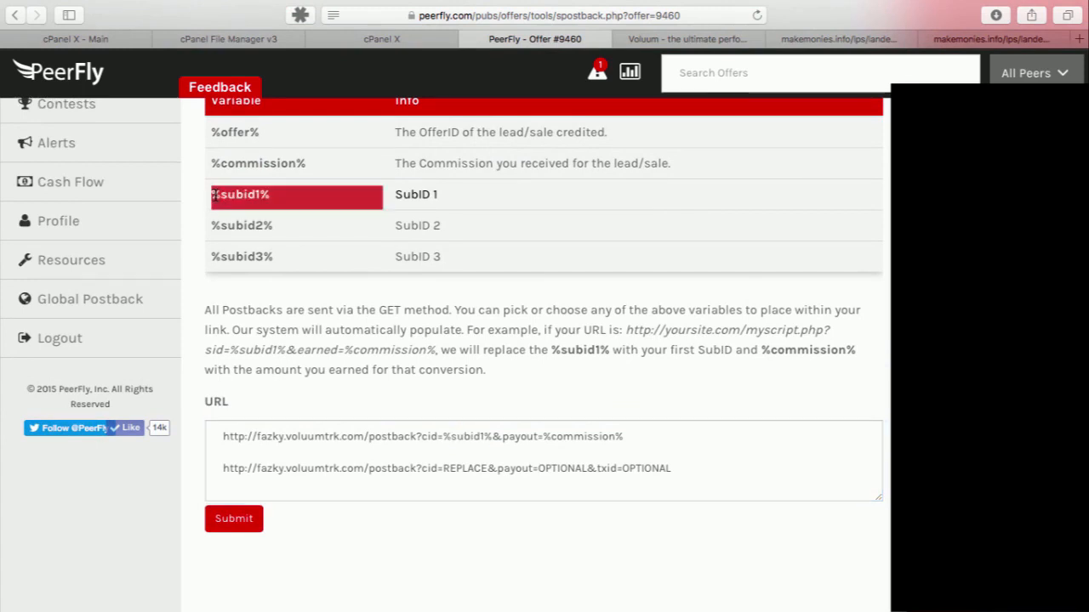
mouse_move(438, 468)
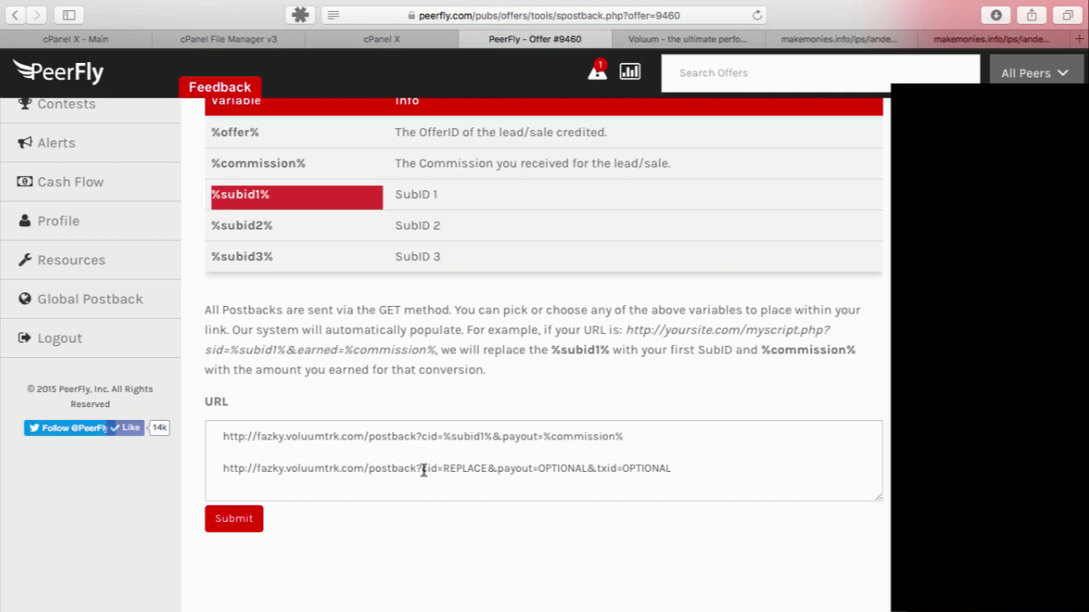
left_click(444, 468)
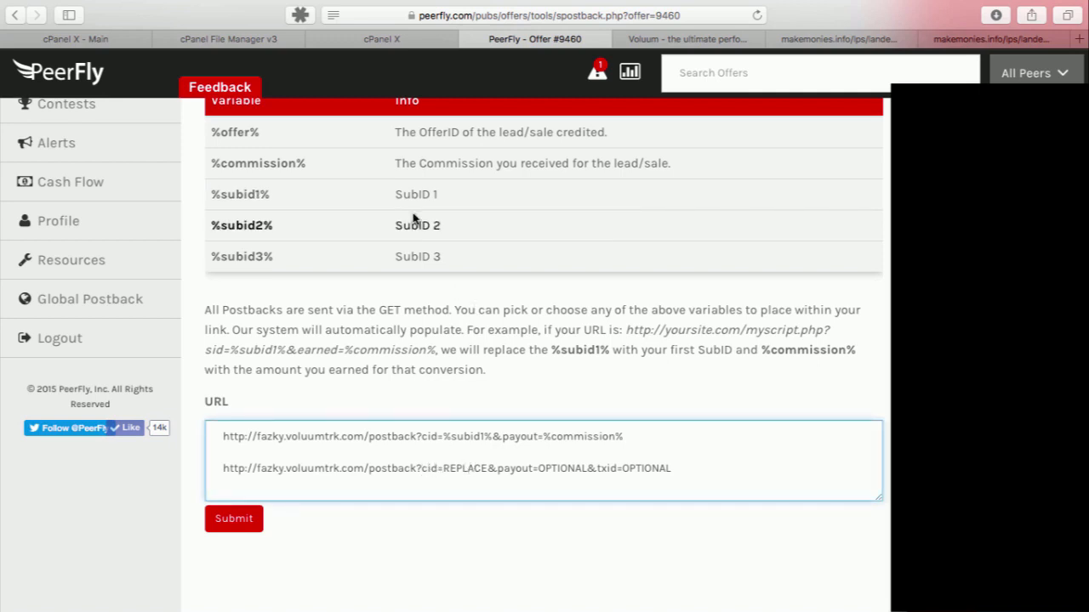
mouse_move(400, 300)
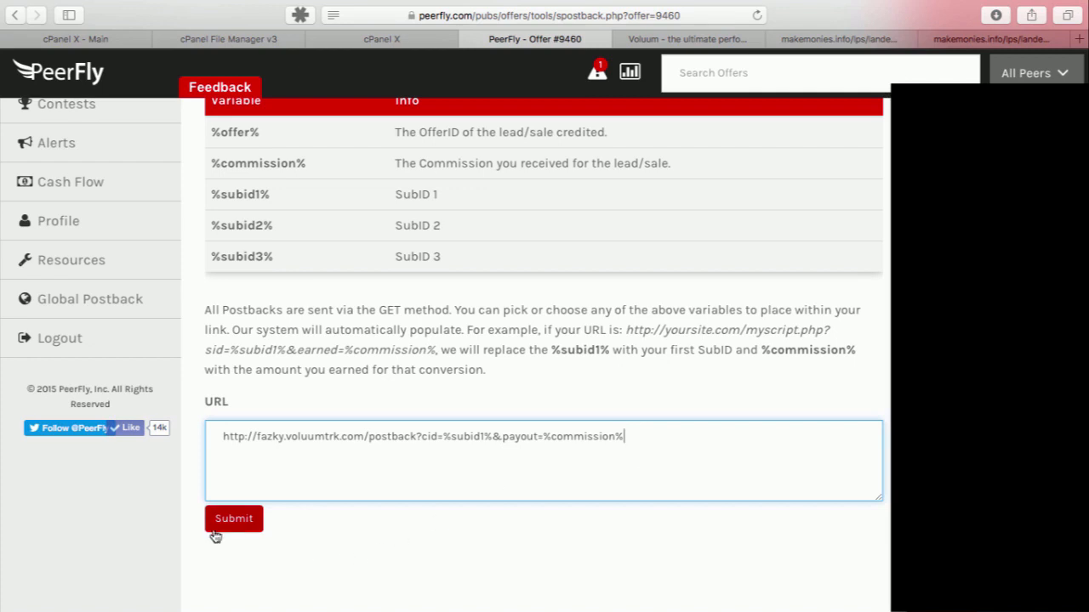
mouse_move(483, 37)
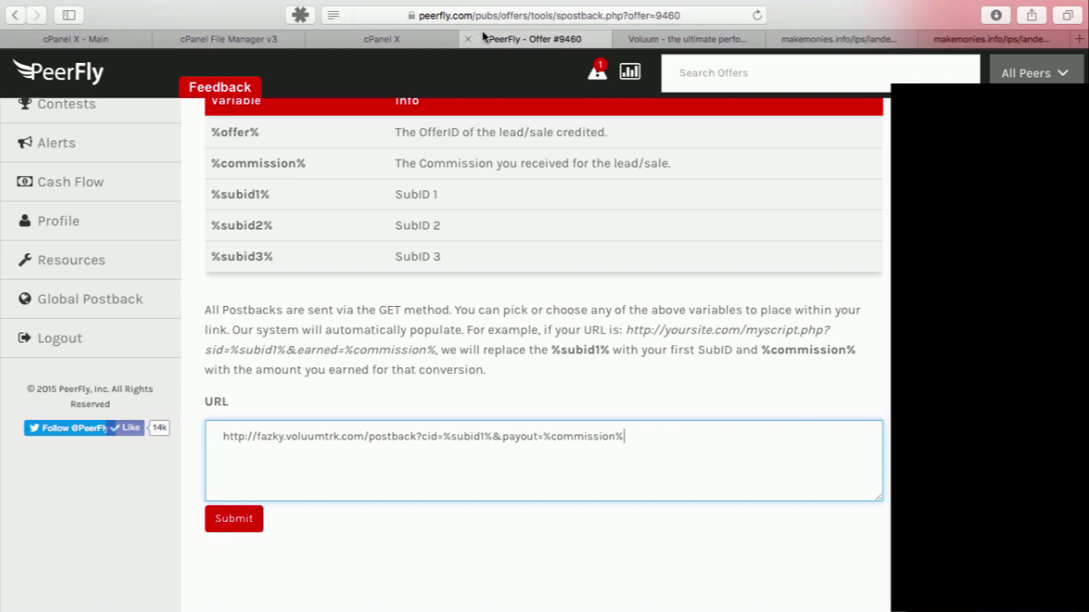
Save the Peerfly DEMO OFFER 1 edits in Voluum with automatic payout.
left_click(688, 39)
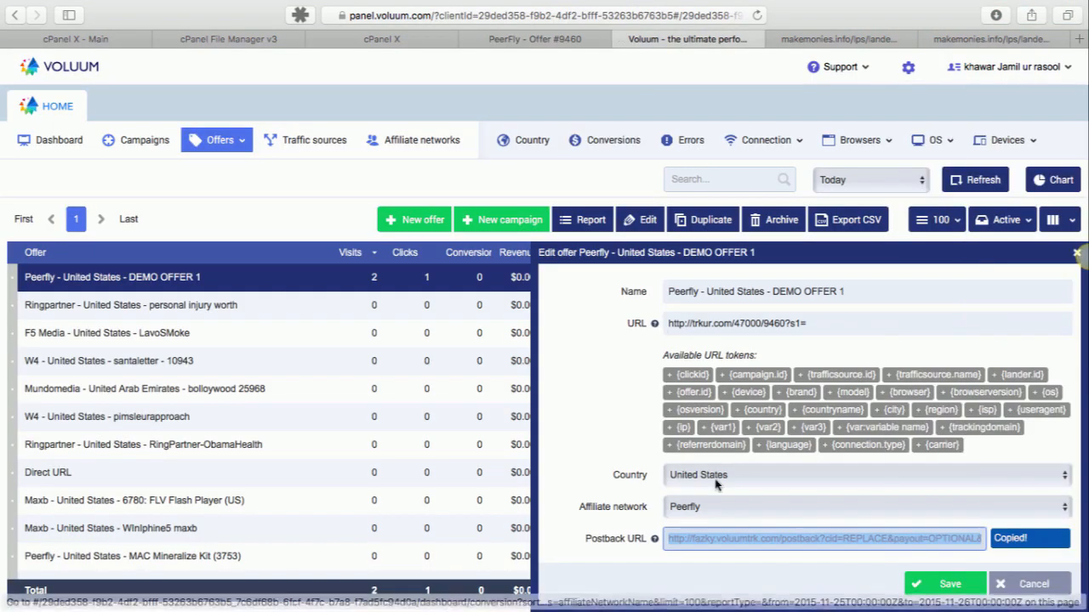
scroll("down", 3)
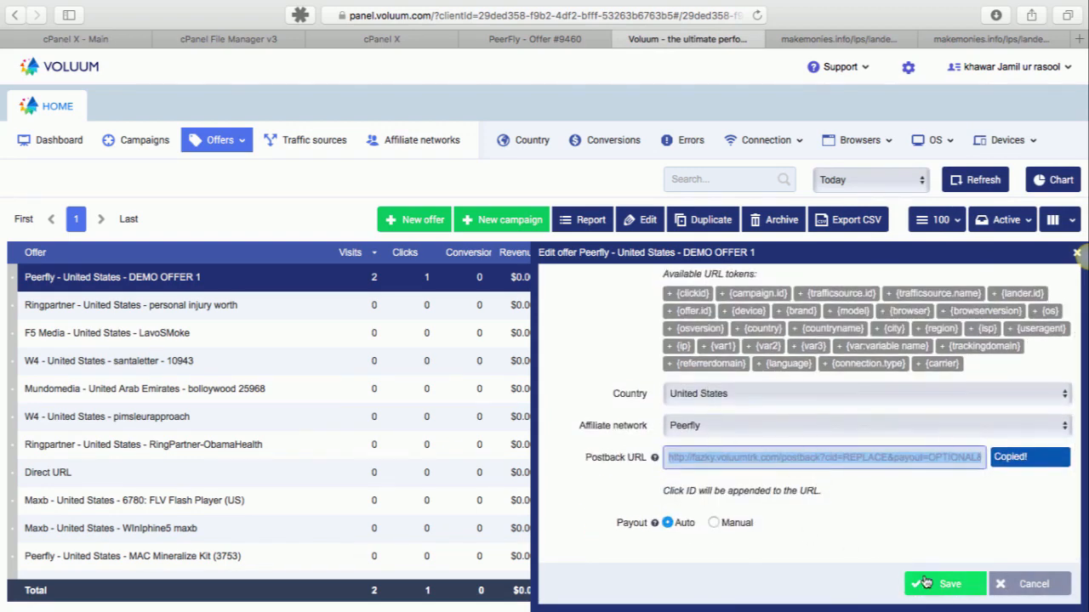
left_click(944, 584)
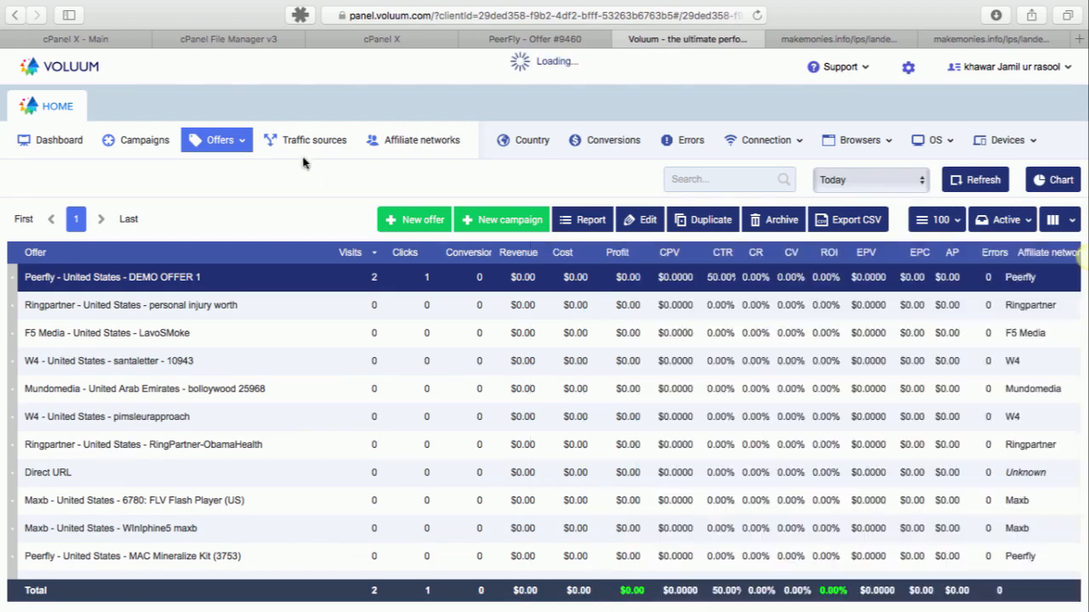
Show Landers, check DEMOLANDER1's URL makemonies.info/lps/lander1.html and close its form.
left_click(220, 139)
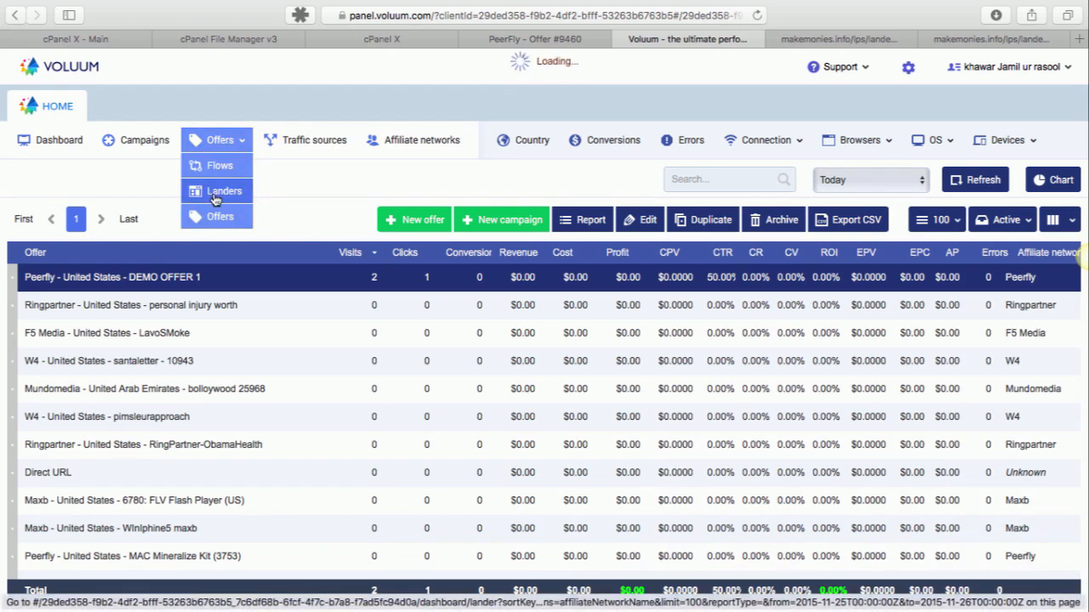
left_click(225, 190)
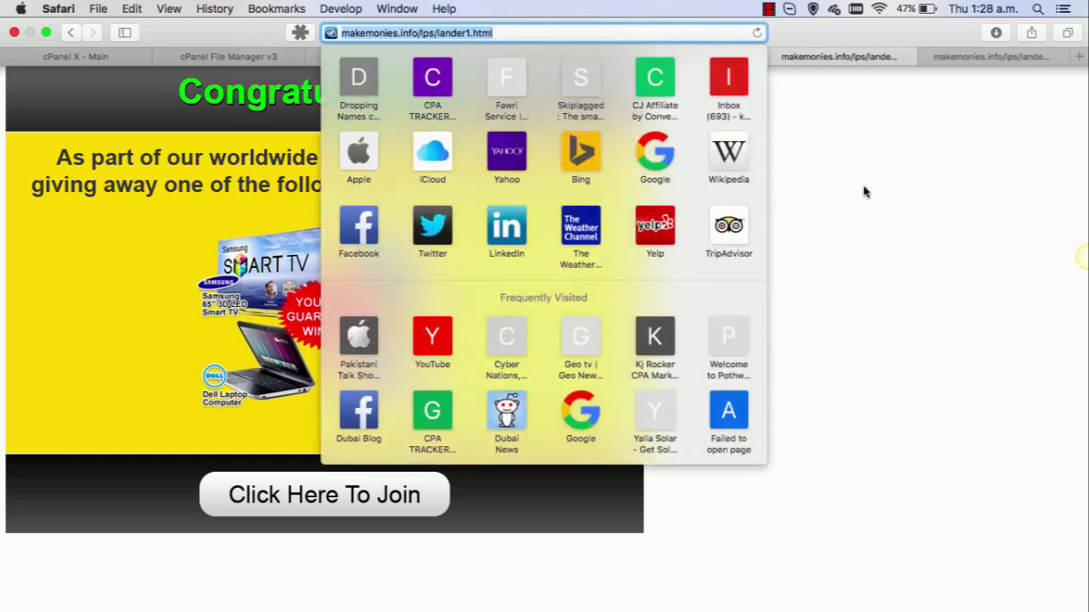
left_click(687, 37)
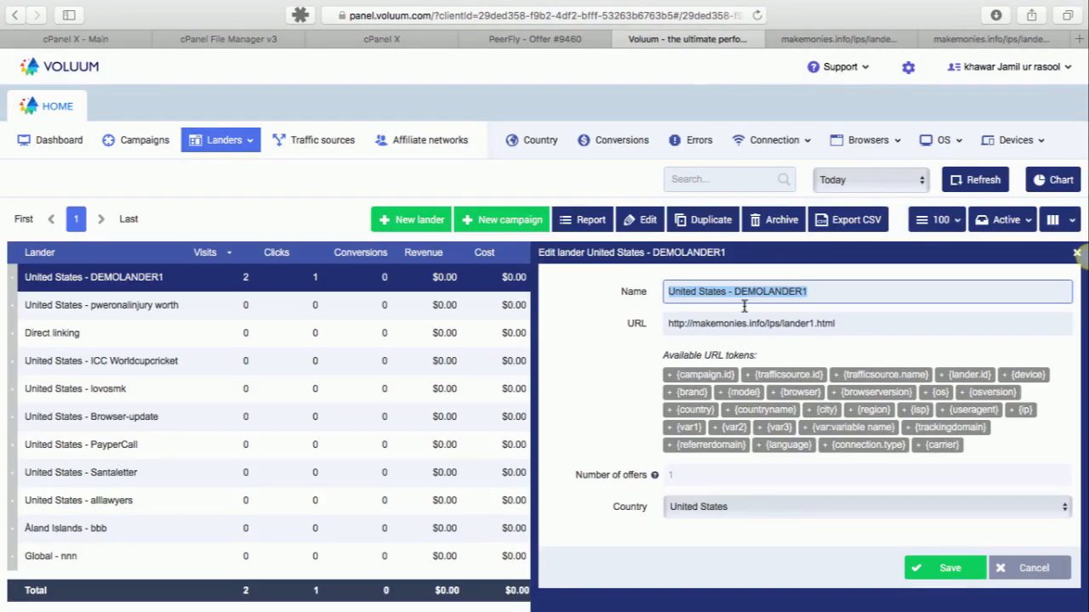
left_click(748, 318)
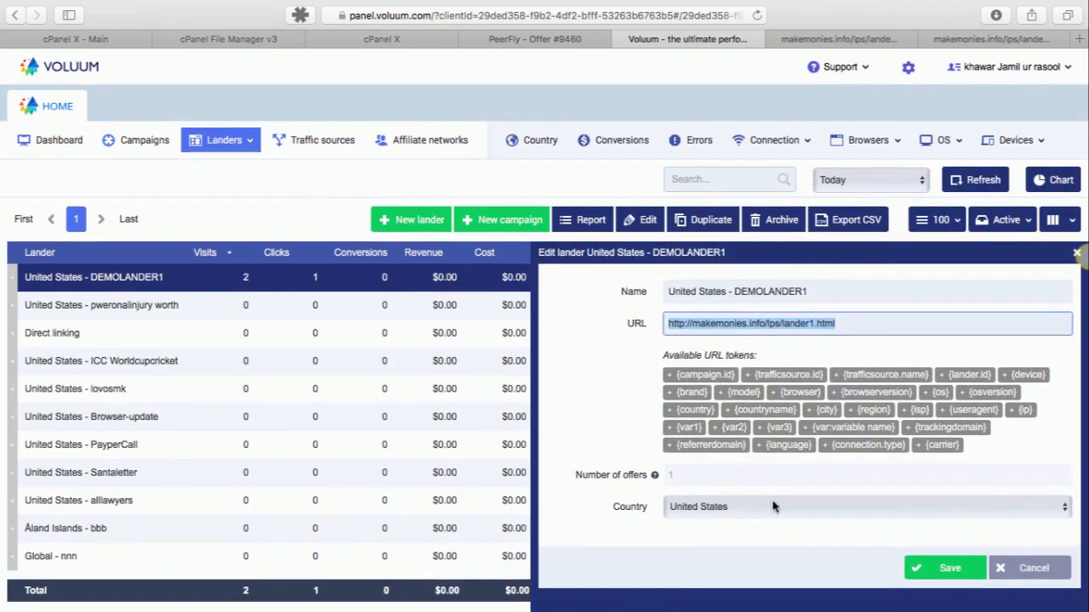
left_click(944, 569)
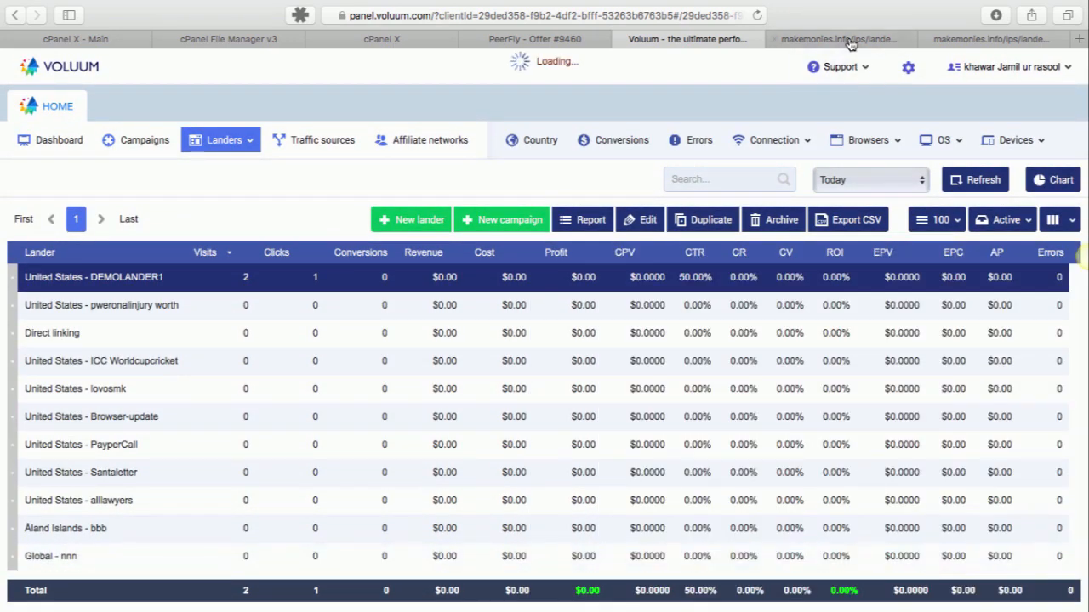
Bring up the makemonies.info lander1.html tab with the Congratulations prize offer.
left_click(837, 39)
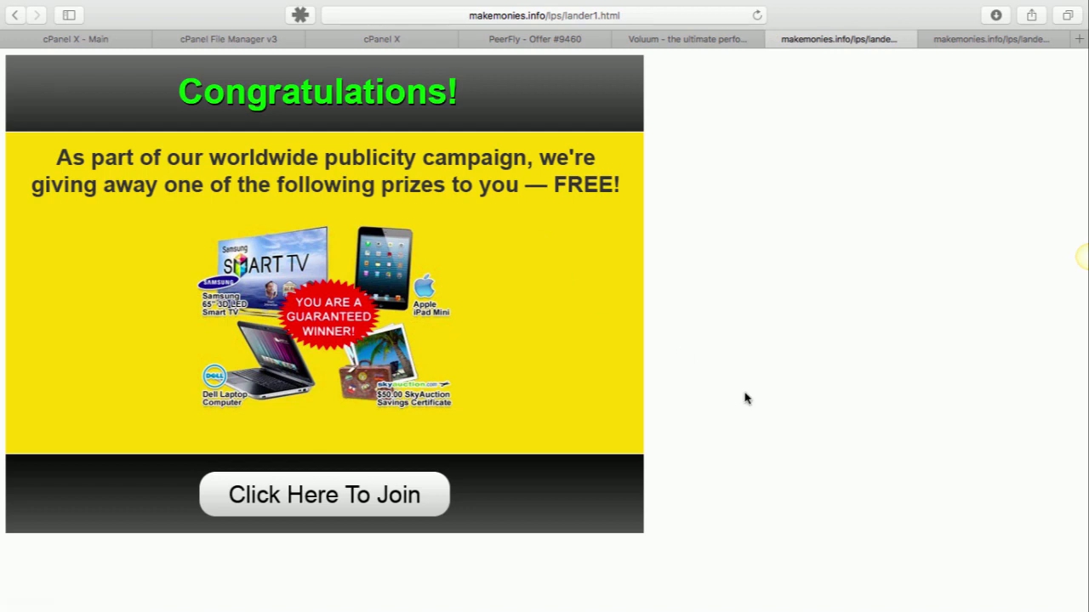
mouse_move(358, 249)
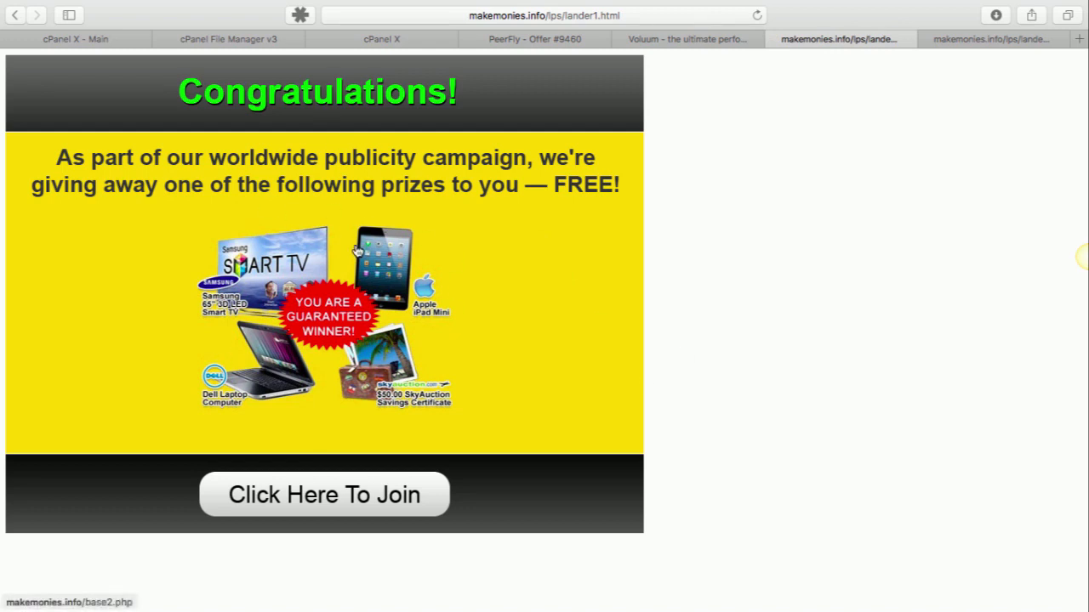
mouse_move(388, 183)
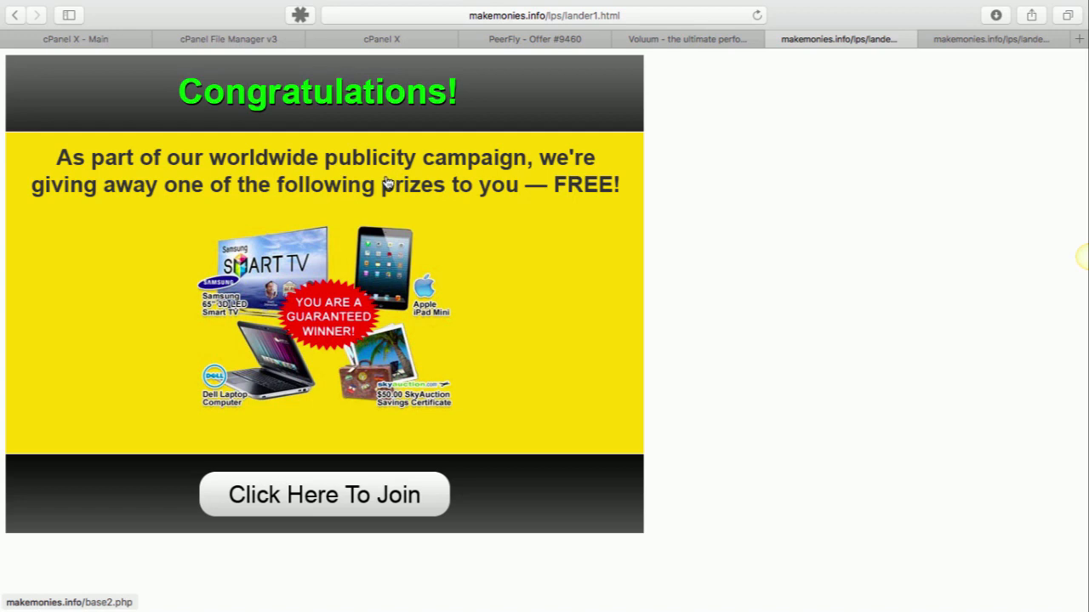
mouse_move(262, 249)
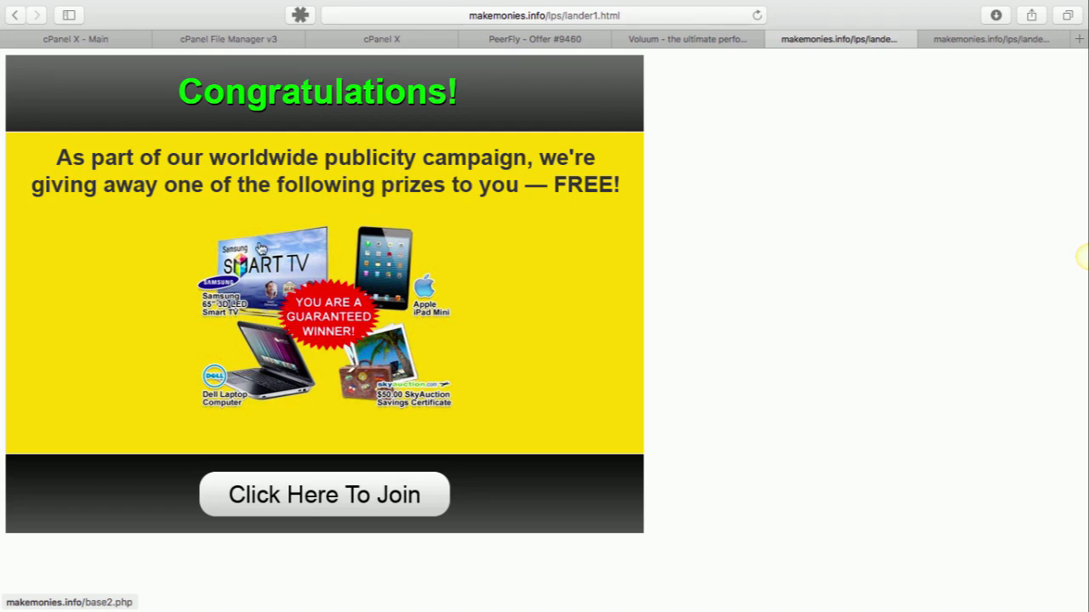
mouse_move(536, 40)
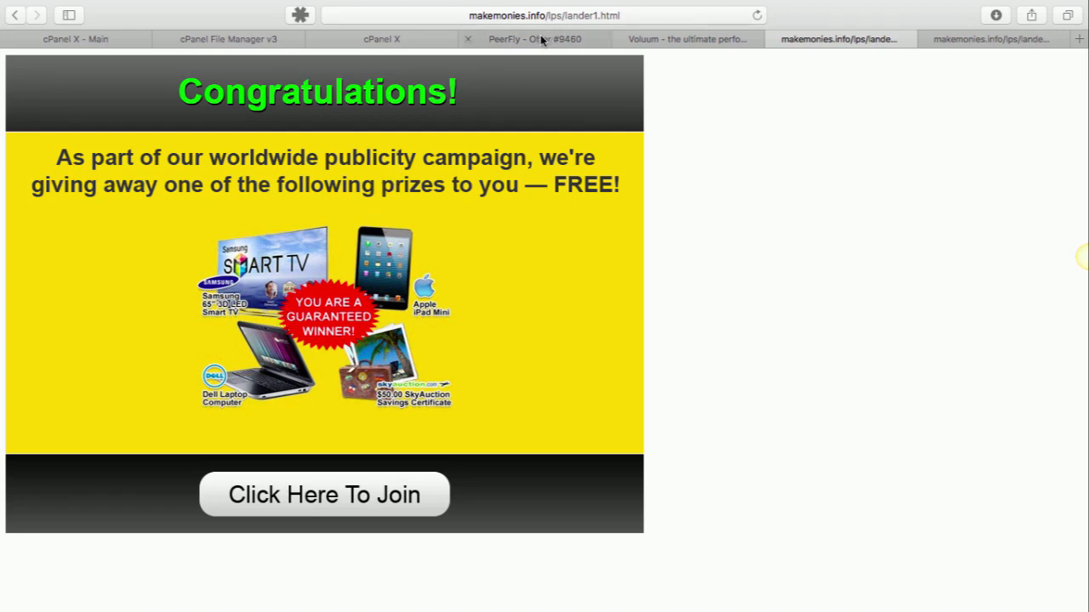
left_click(688, 39)
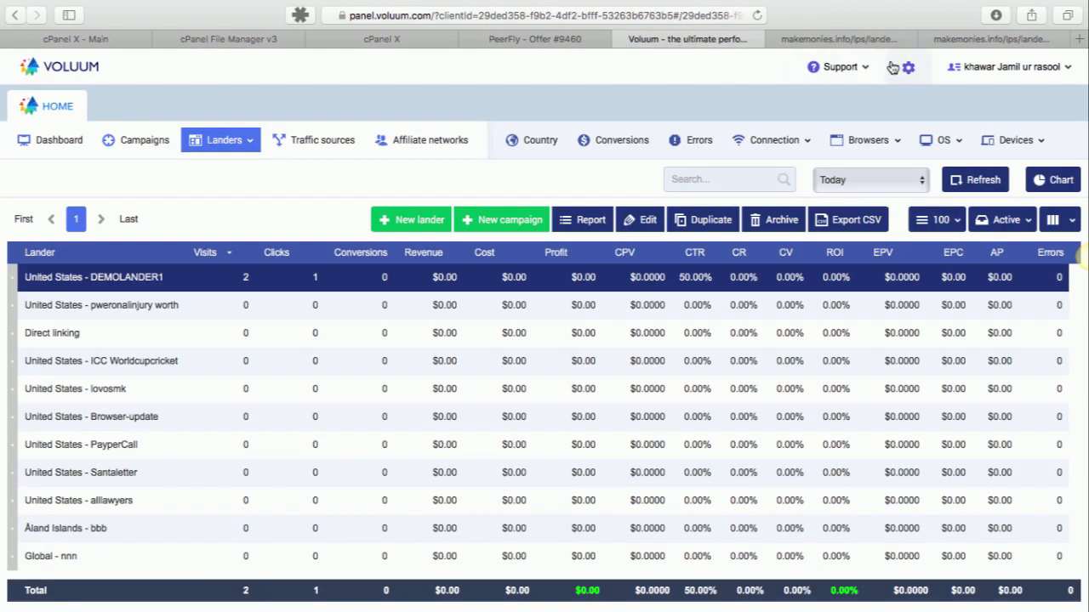
left_click(909, 67)
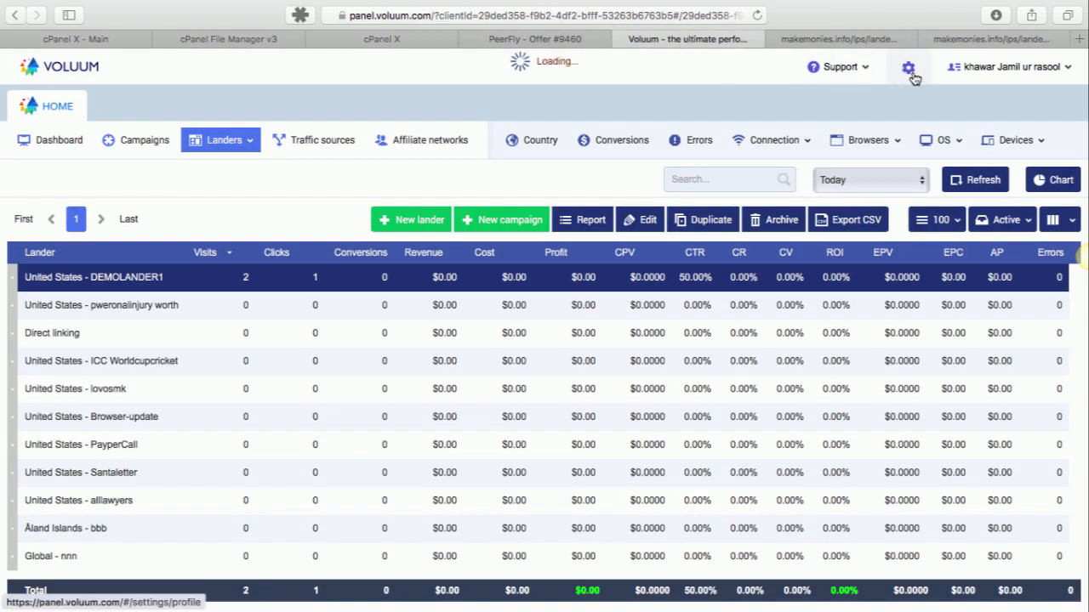
left_click(908, 66)
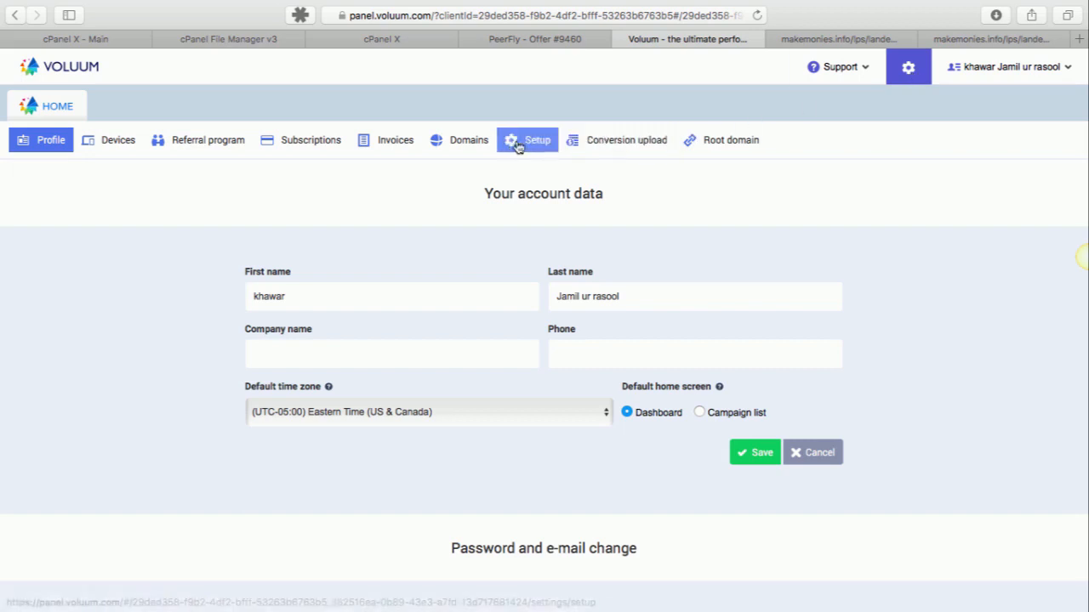
left_click(537, 139)
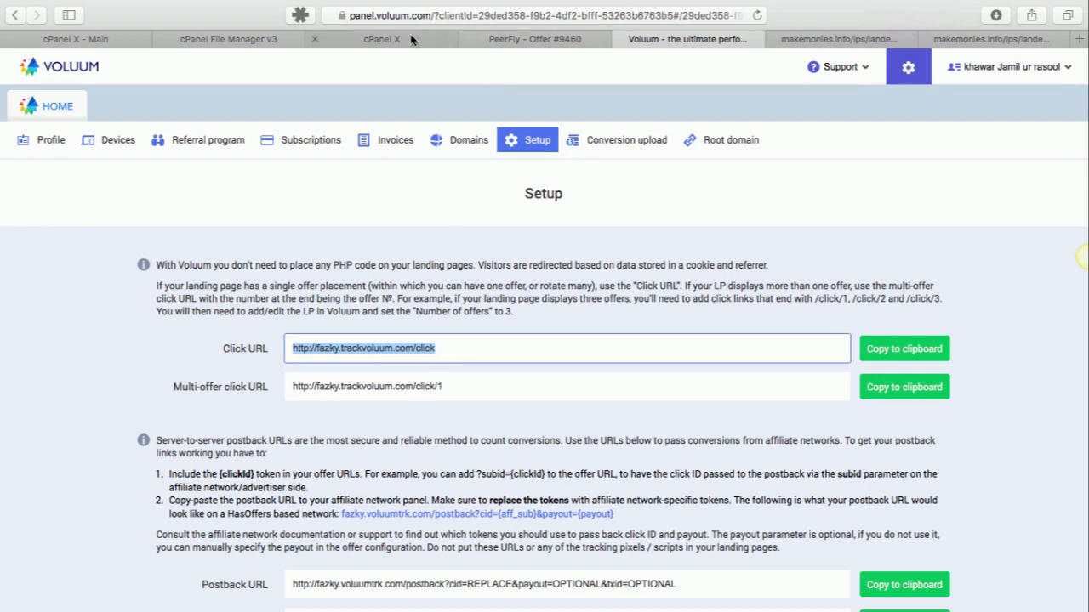
left_click(381, 40)
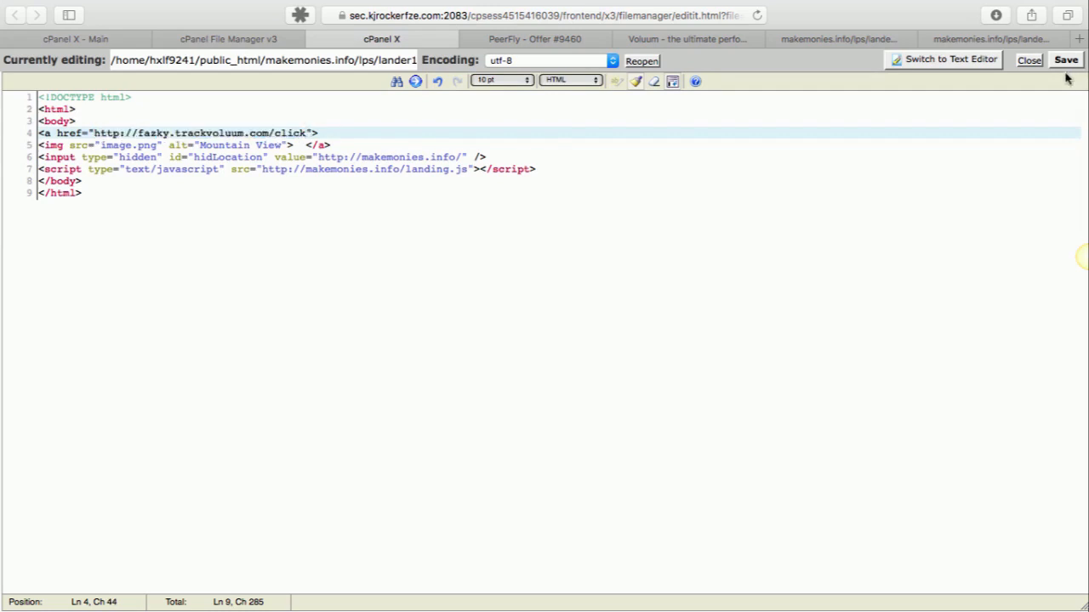
Save lander1.html, reload it, and check the join link points to fazky.trackvoluum.com/click.
left_click(837, 39)
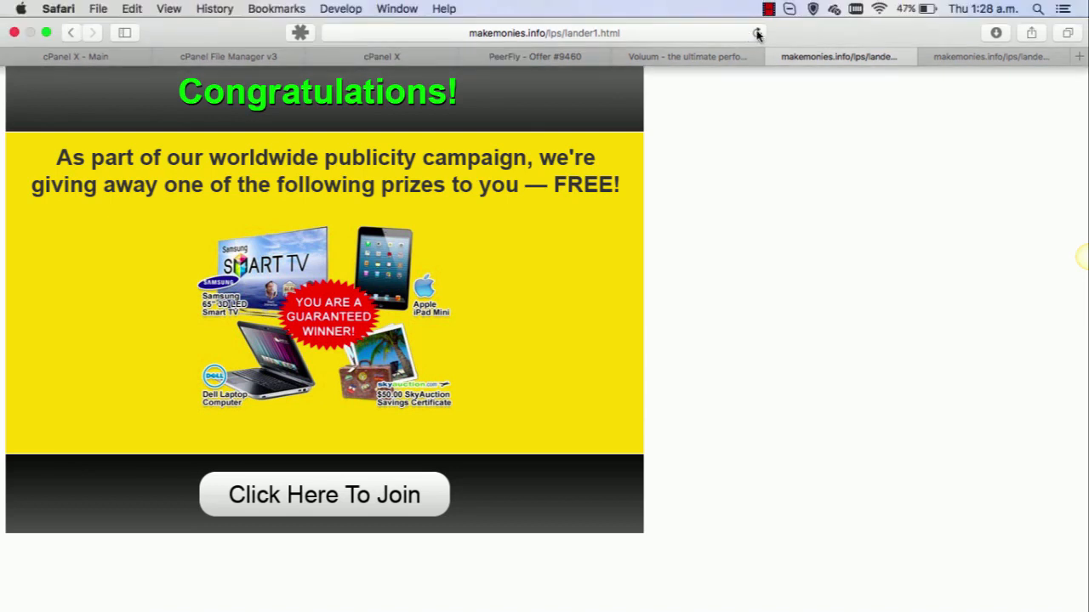
left_click(755, 33)
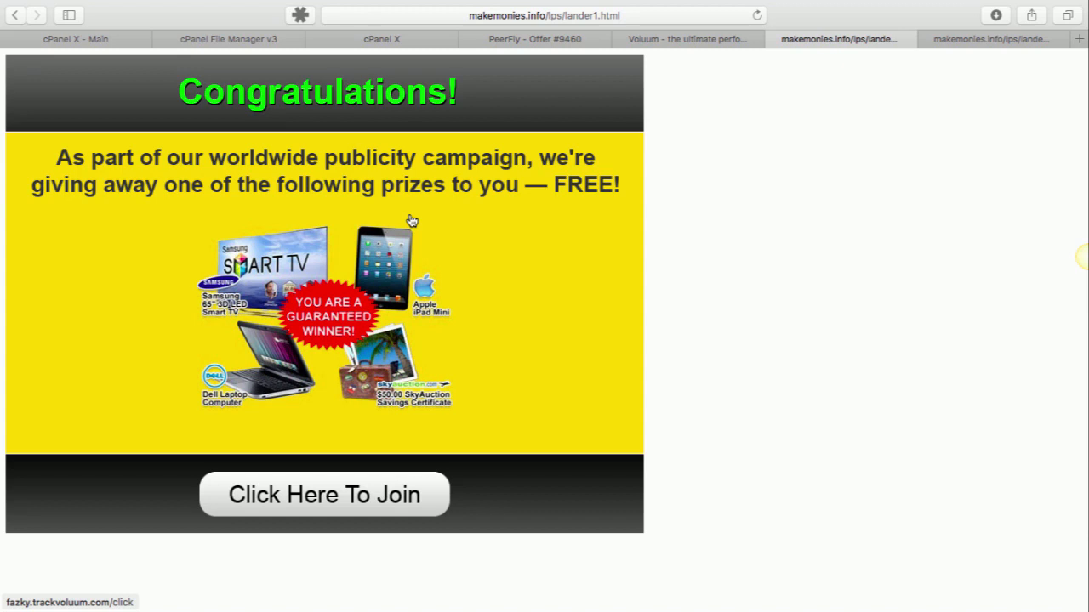
left_click(687, 39)
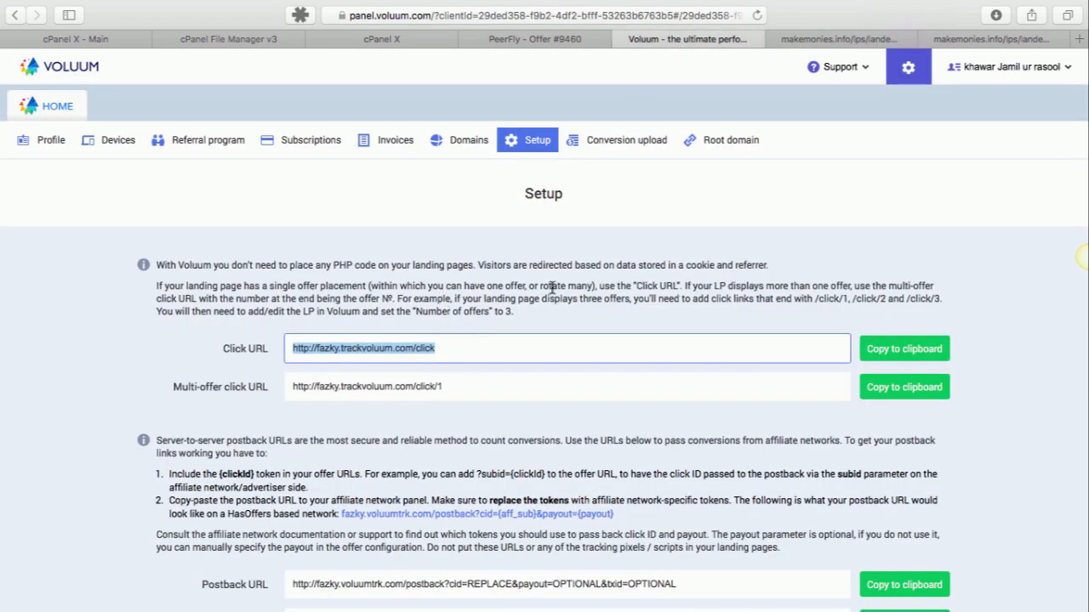
left_click(837, 39)
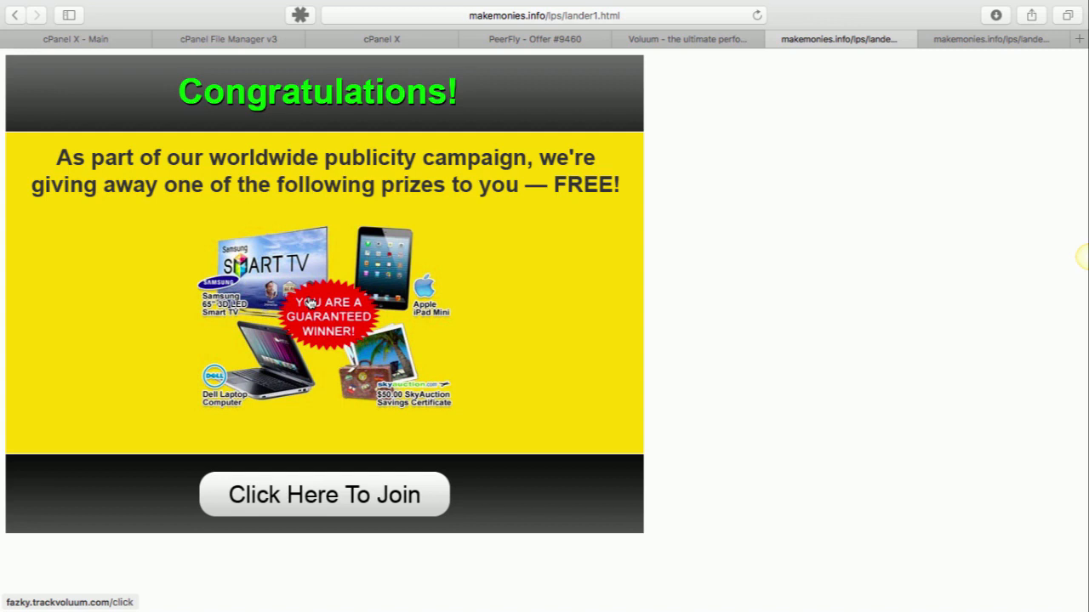
mouse_move(308, 307)
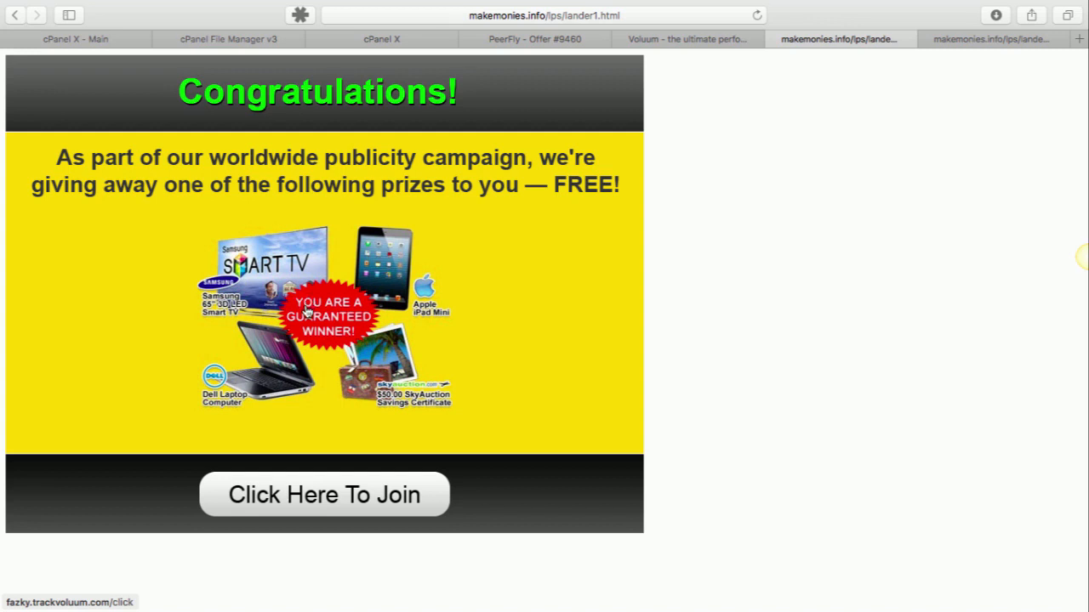
mouse_move(893, 74)
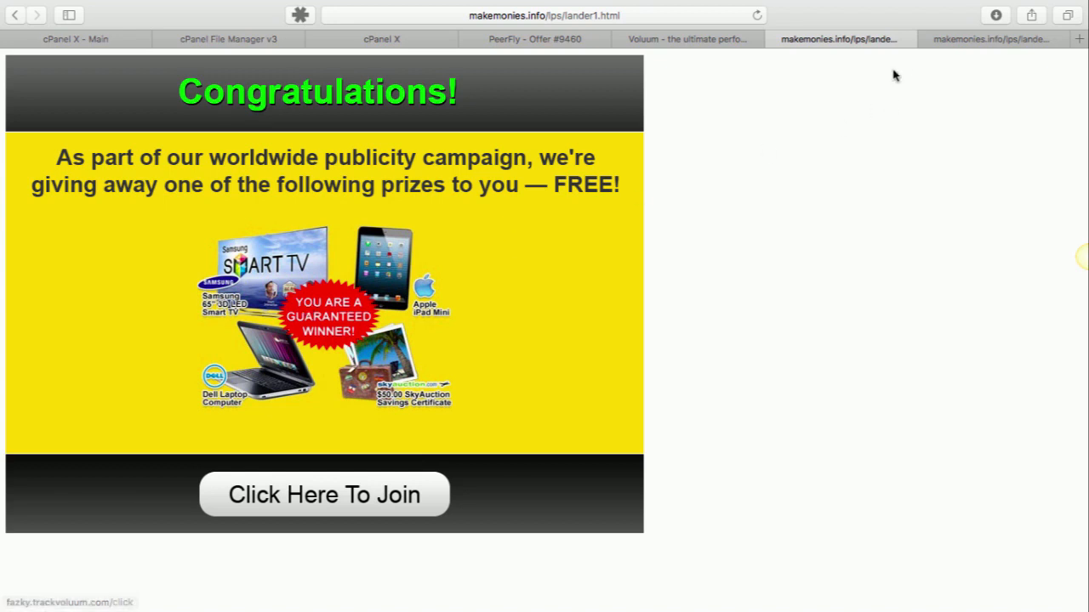
mouse_move(928, 69)
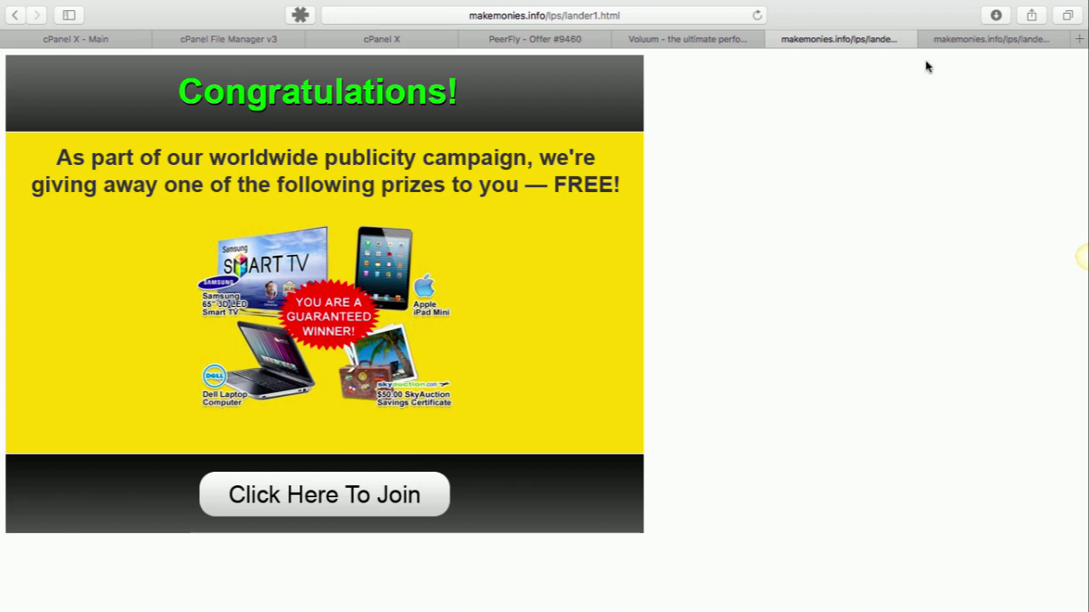
mouse_move(284, 357)
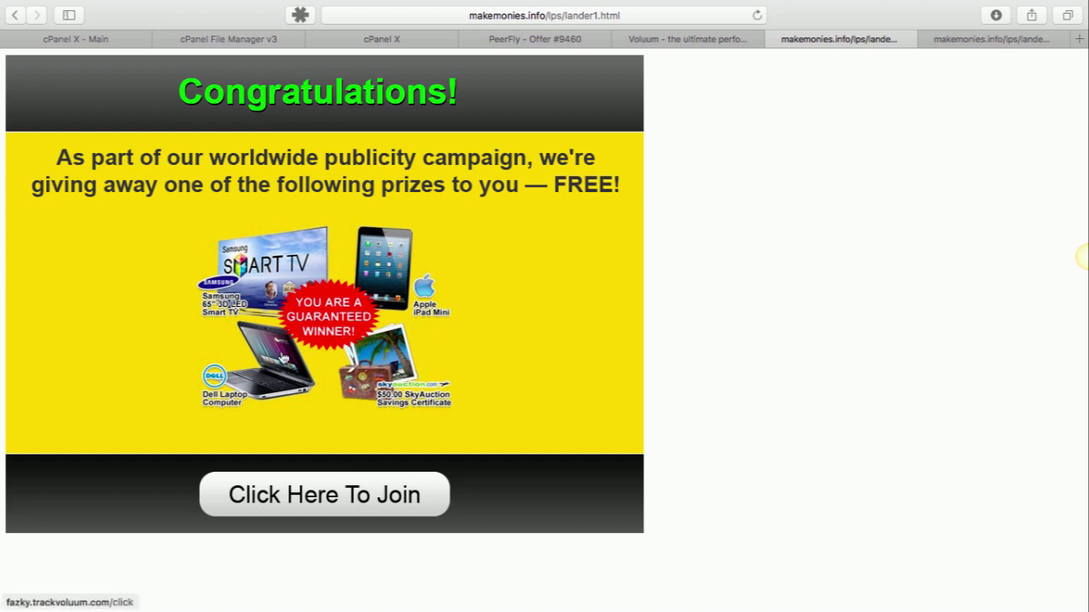
mouse_move(453, 299)
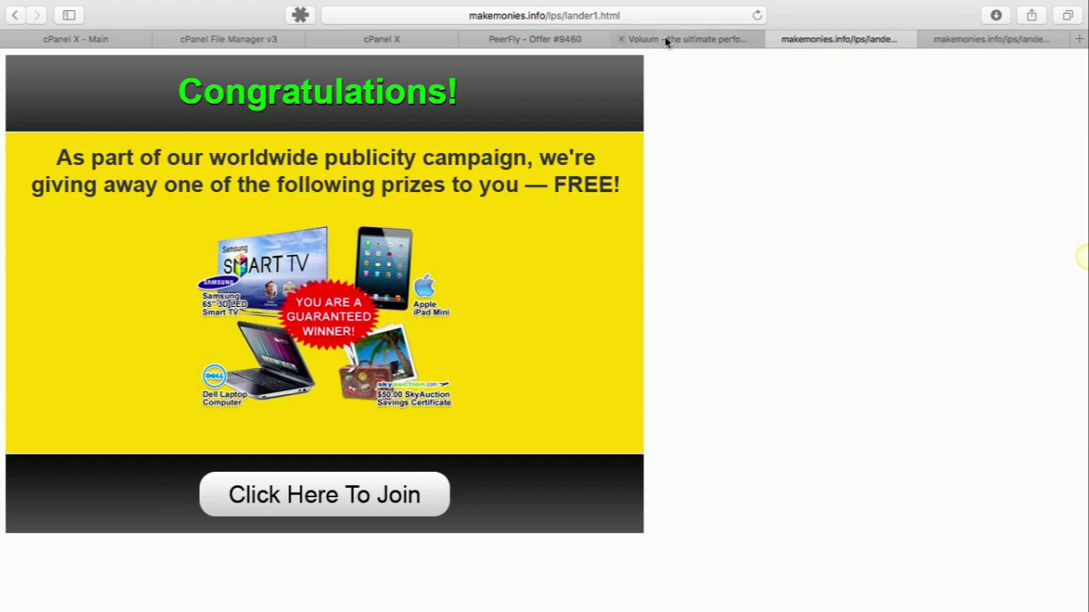
Remove the hidden input and landing.js script lines from lander1.html and save the file.
left_click(688, 39)
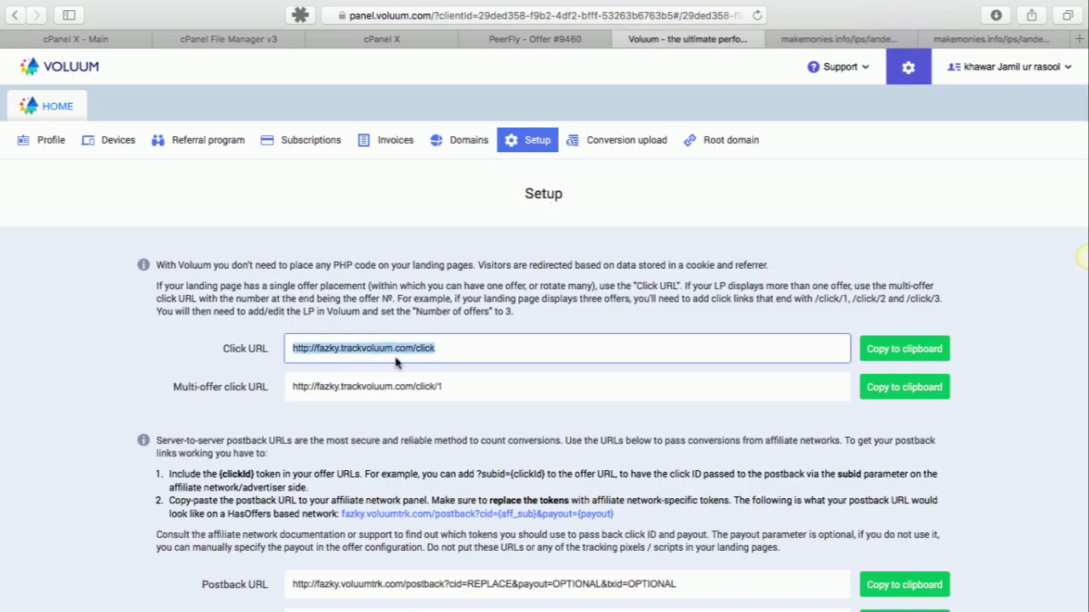
mouse_move(837, 39)
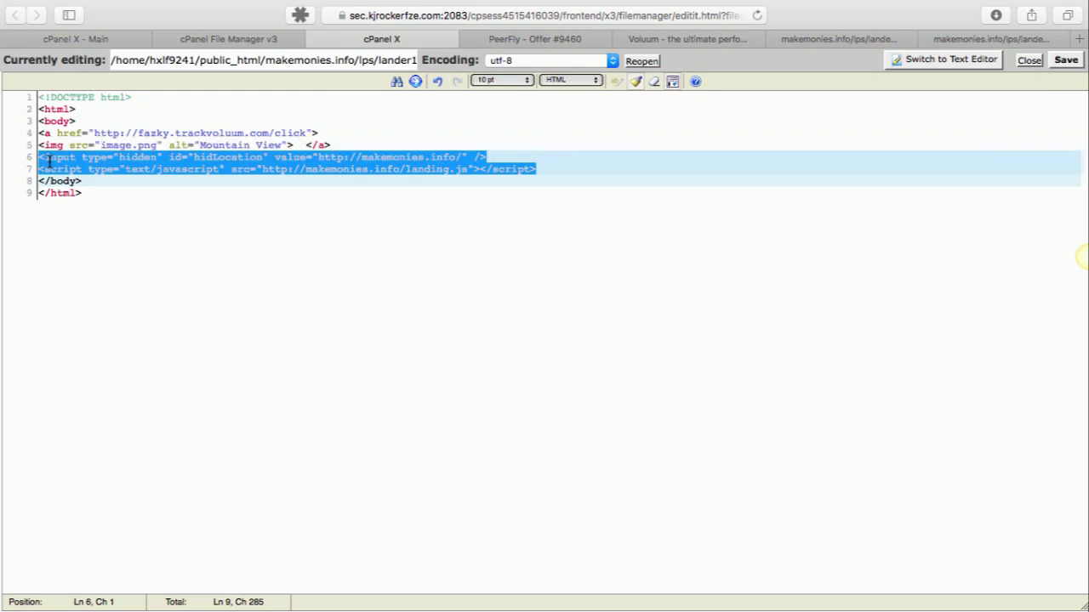
key("Delete")
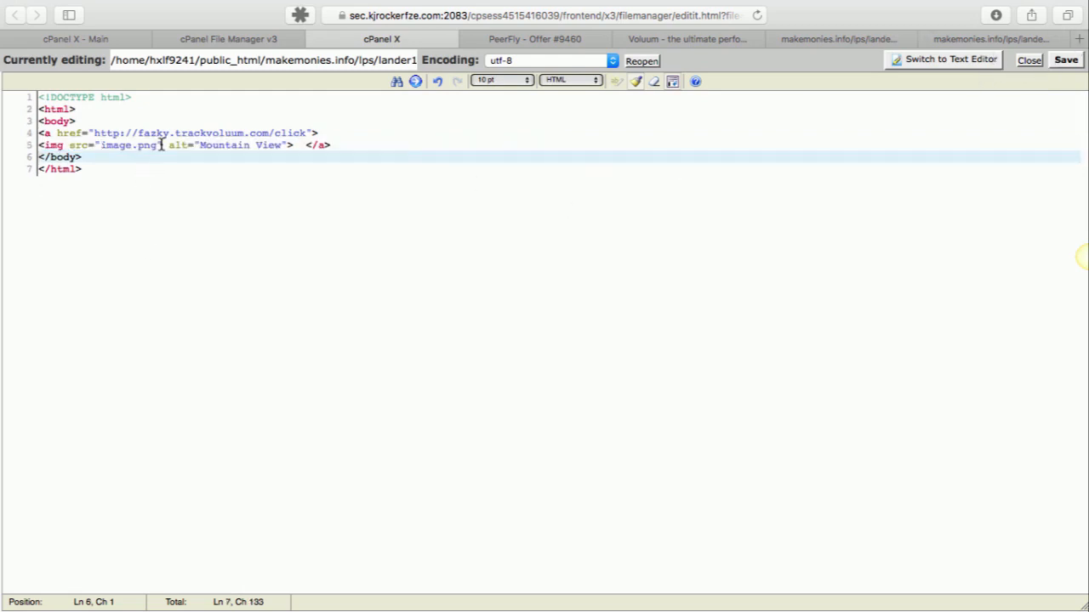
mouse_move(837, 94)
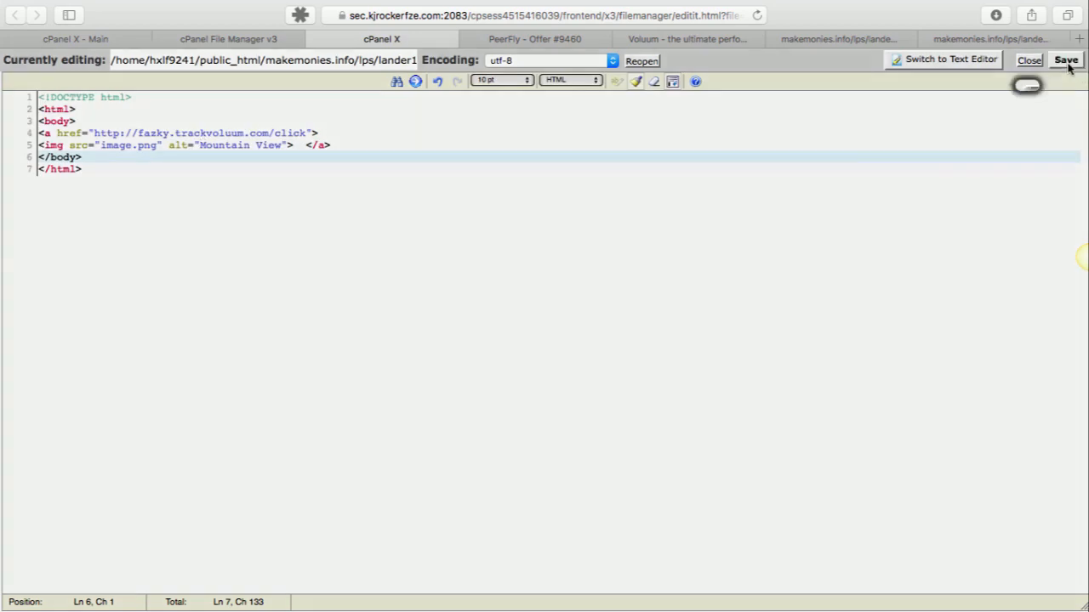
left_click(687, 37)
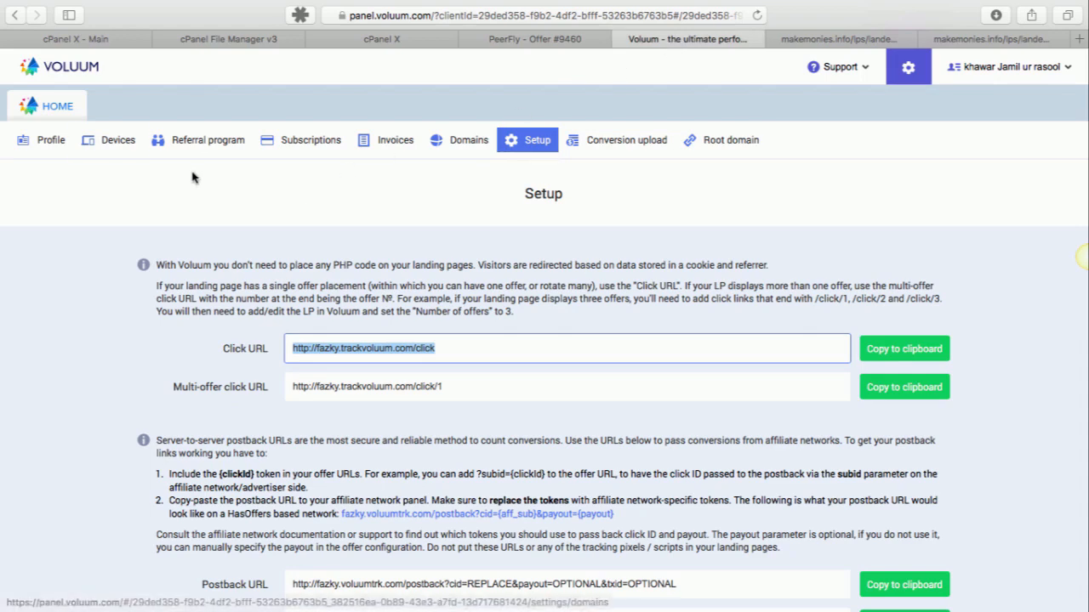
Check DEMOLANDER1's URL in the Landers list, then return to the campaigns list.
left_click(225, 139)
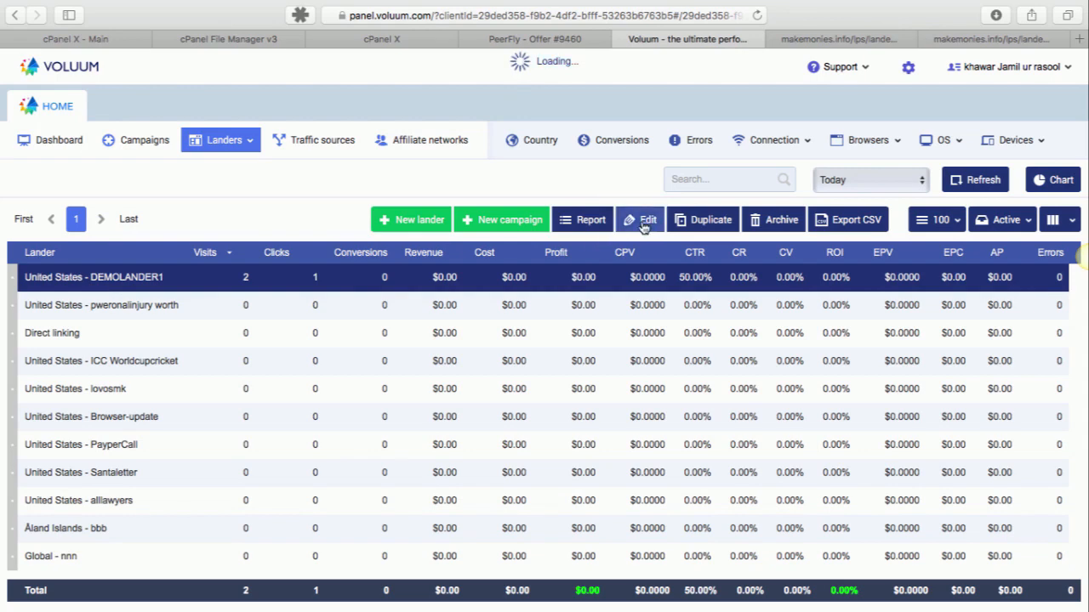
left_click(647, 220)
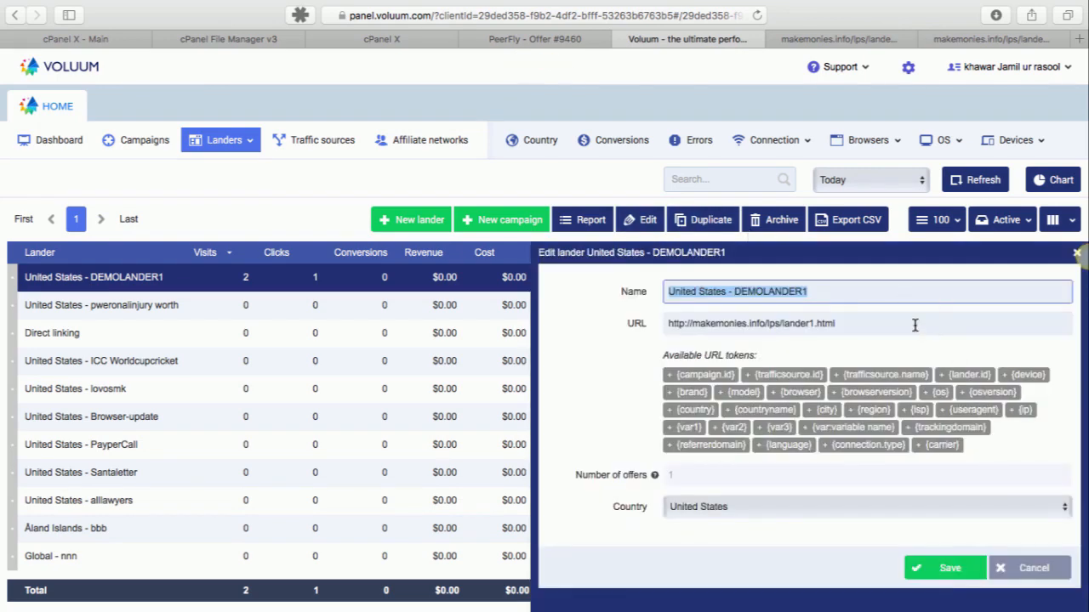
mouse_move(995, 558)
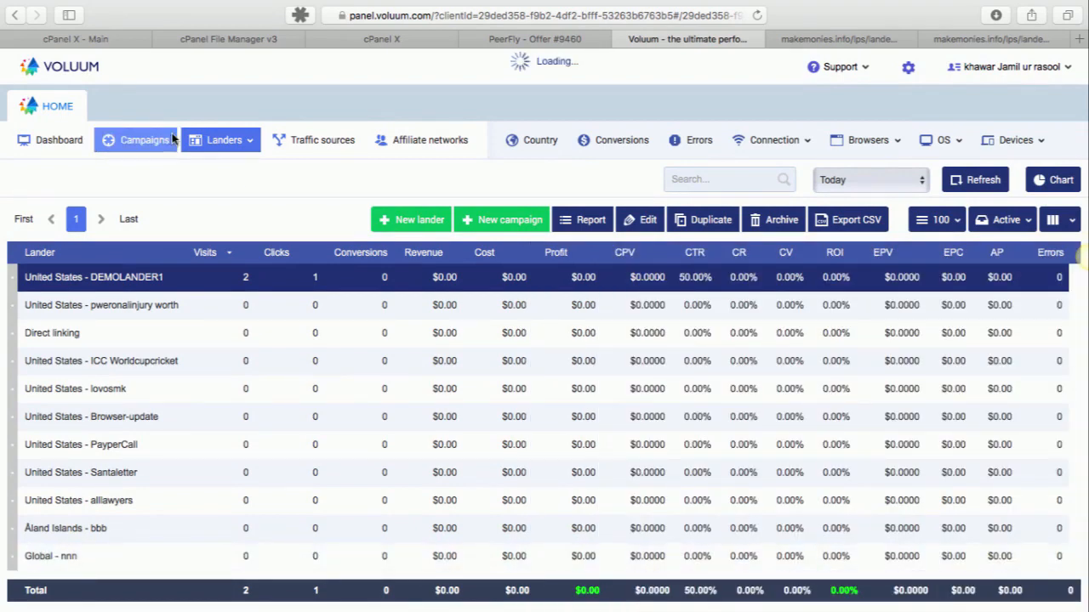
left_click(143, 139)
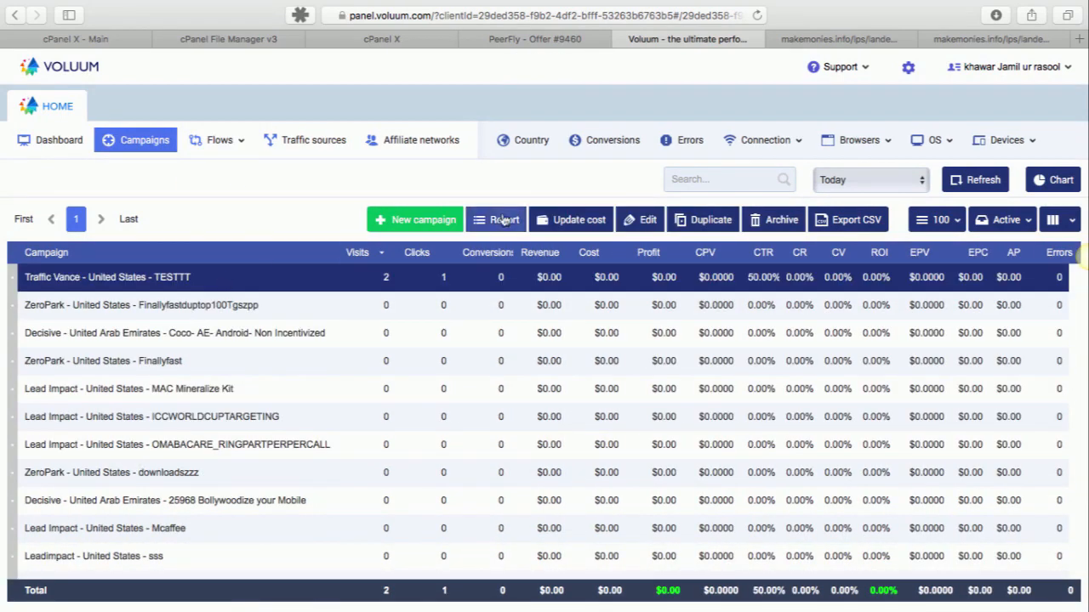
Copy the Traffic Vance - TESTTT campaign URL to the clipboard from its editor.
left_click(497, 220)
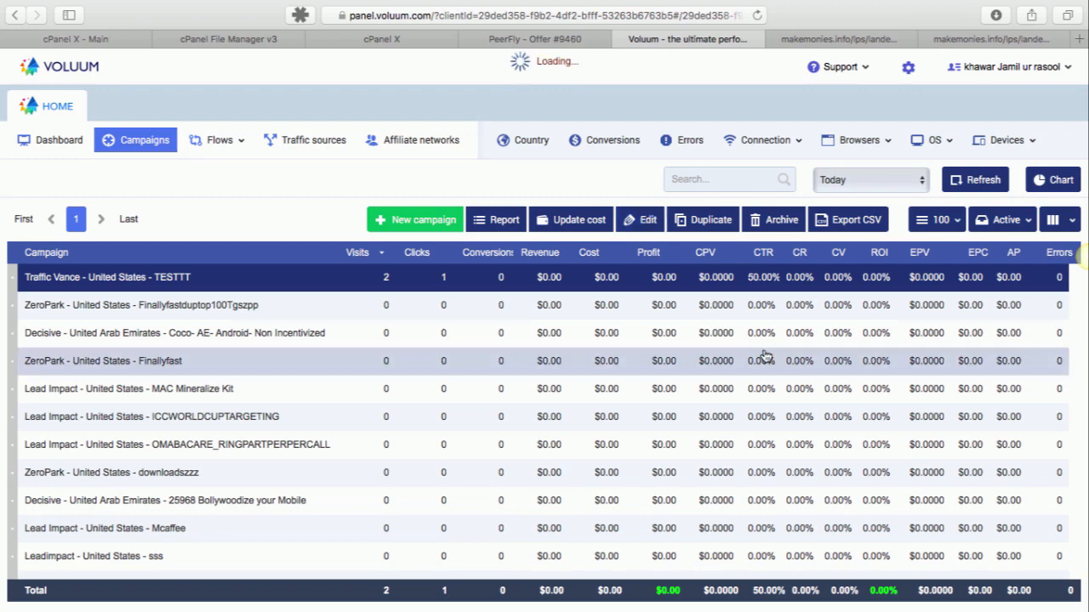
left_click(647, 220)
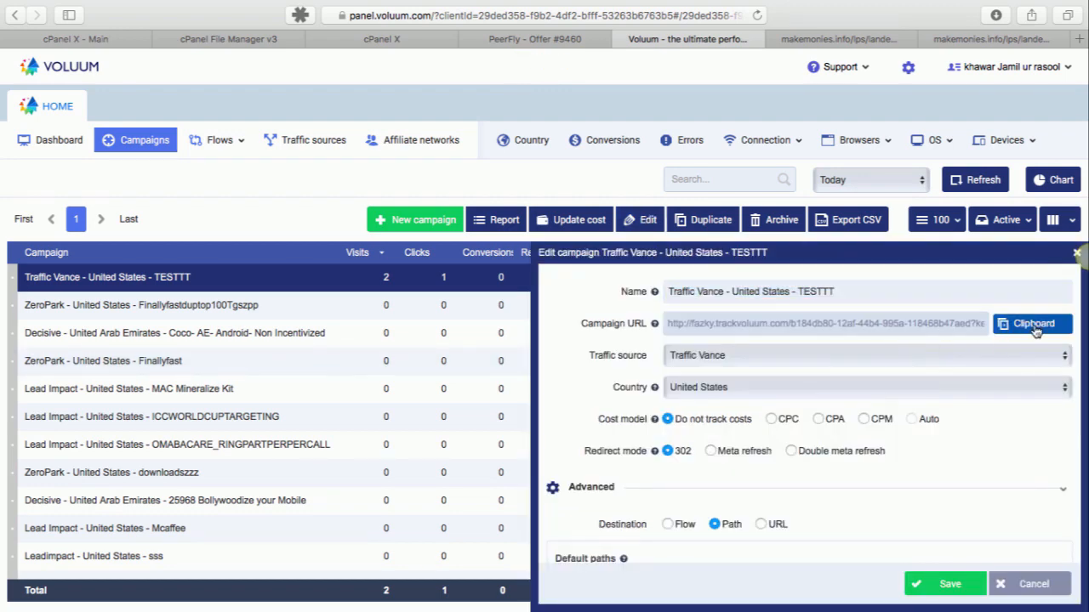
left_click(1031, 324)
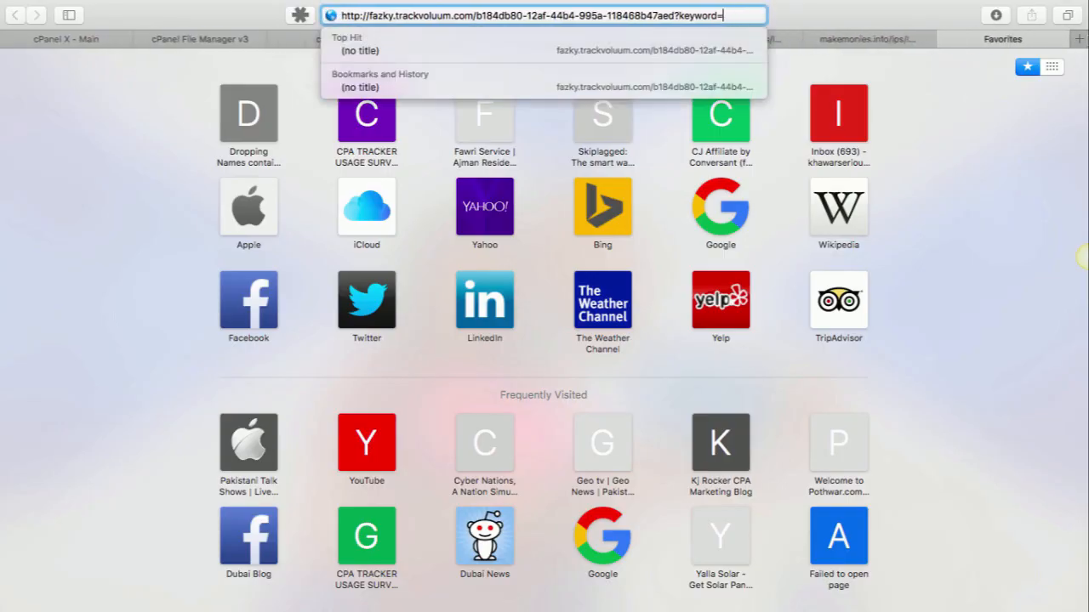
Load the campaign URL with a test keyword, click through on the lander, and return to Voluum.
type("test1232")
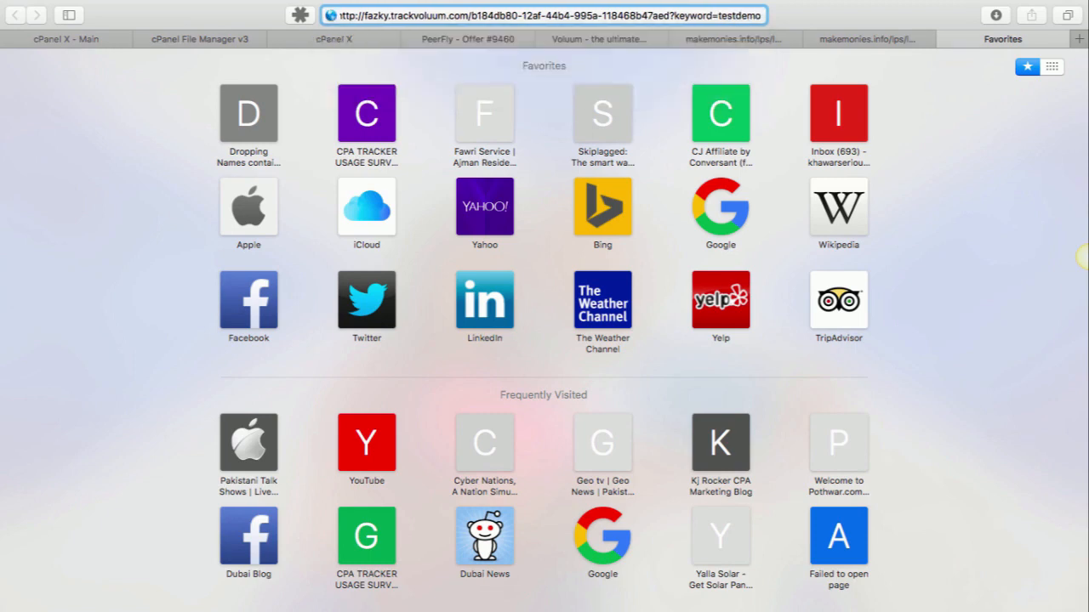
left_click(545, 14)
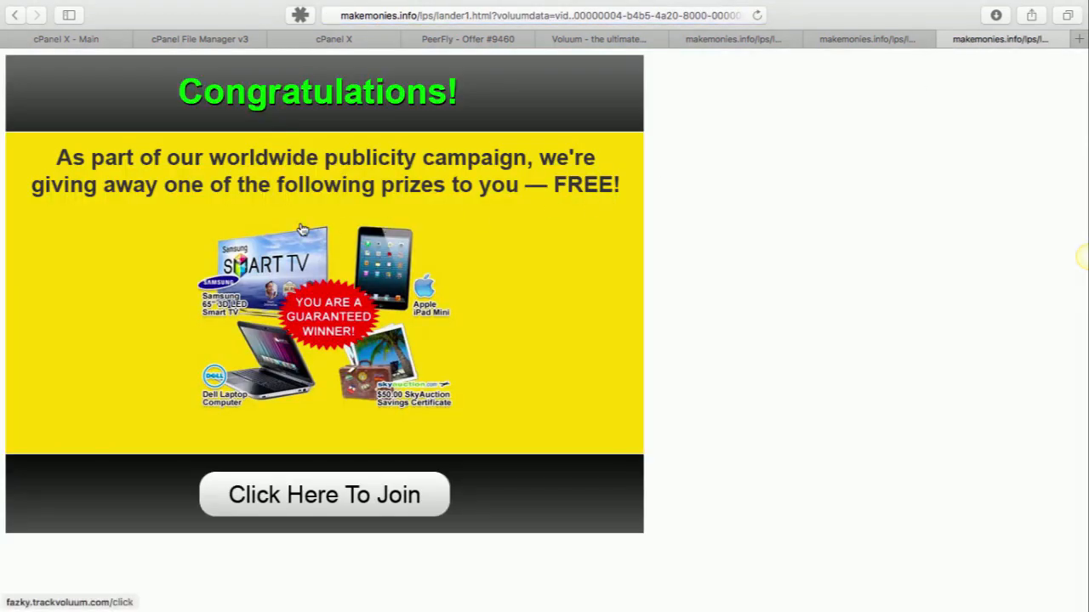
left_click(323, 493)
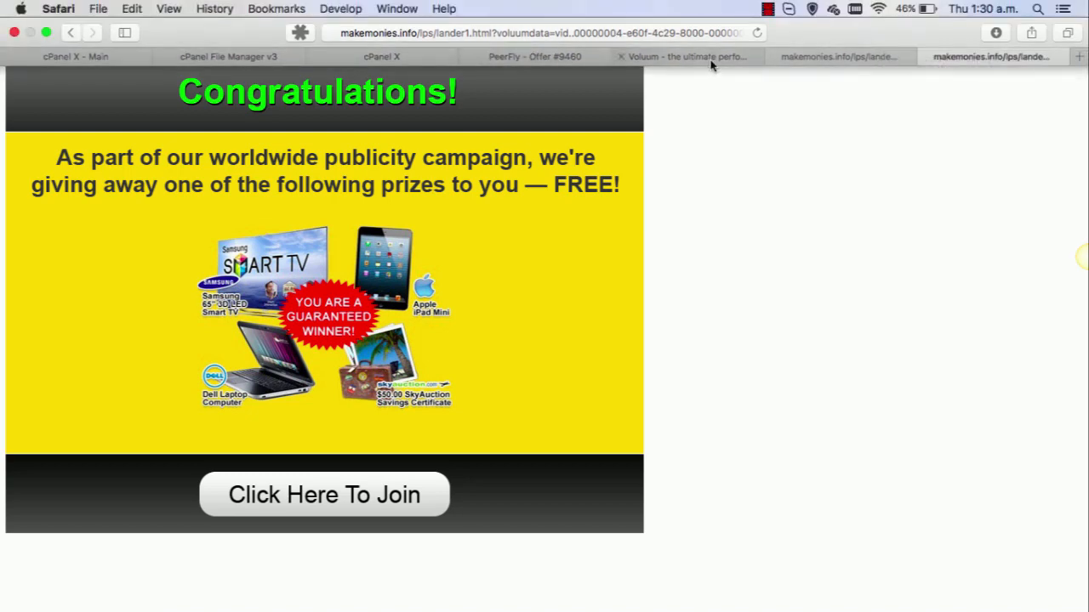
left_click(684, 56)
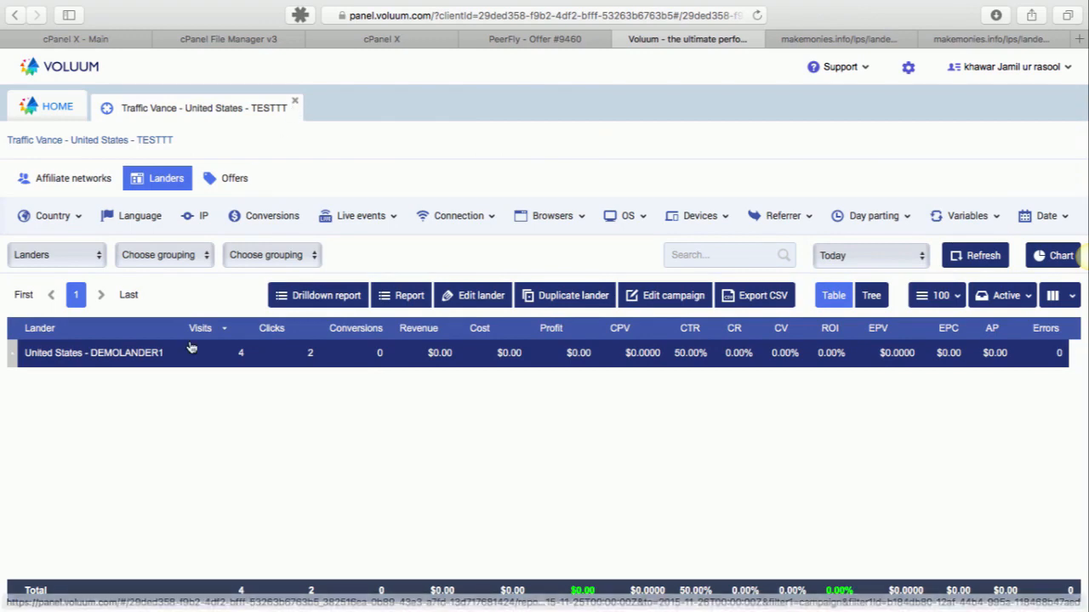
mouse_move(399, 105)
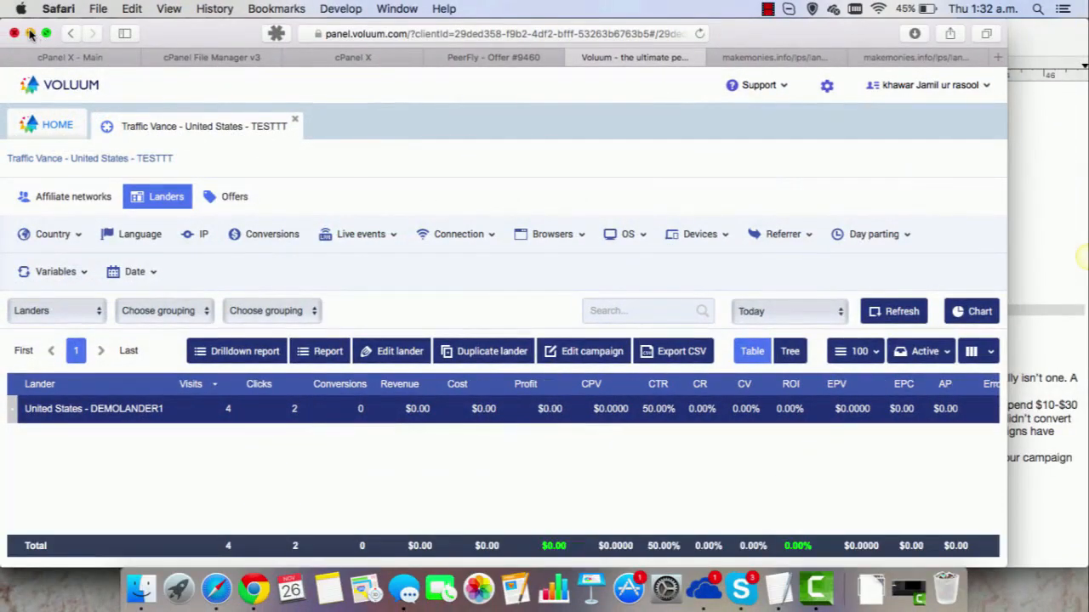
Stop the screen recording from the menu bar after confirming 4 visits and 2 clicks.
left_click(769, 8)
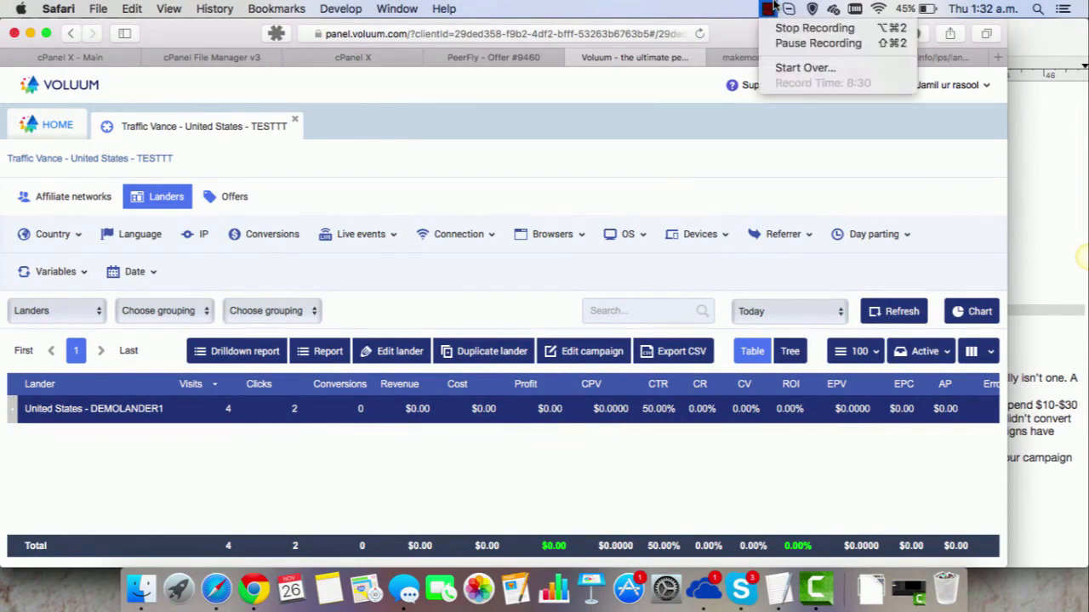